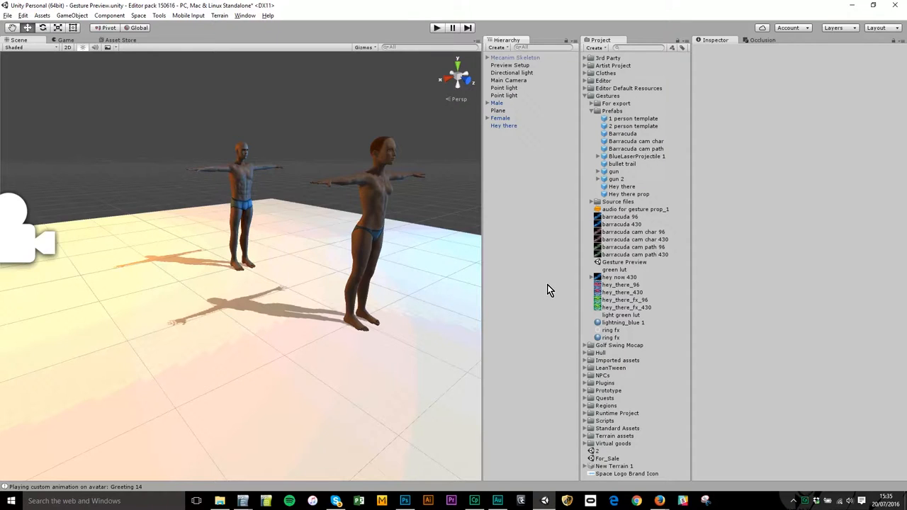
# Step: Dismiss the Space menu and select the Hey there gesture to view its avatar effect and camera settings
pyautogui.click(139, 16)
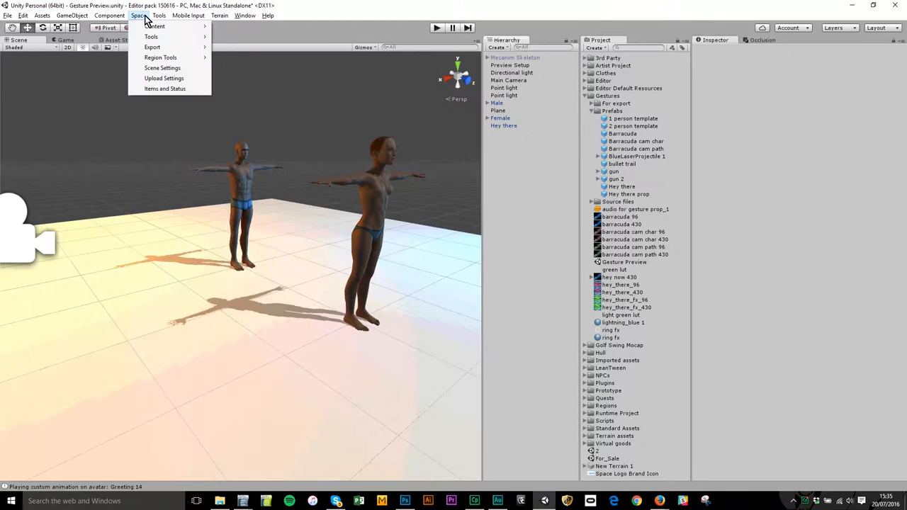
pyautogui.click(140, 14)
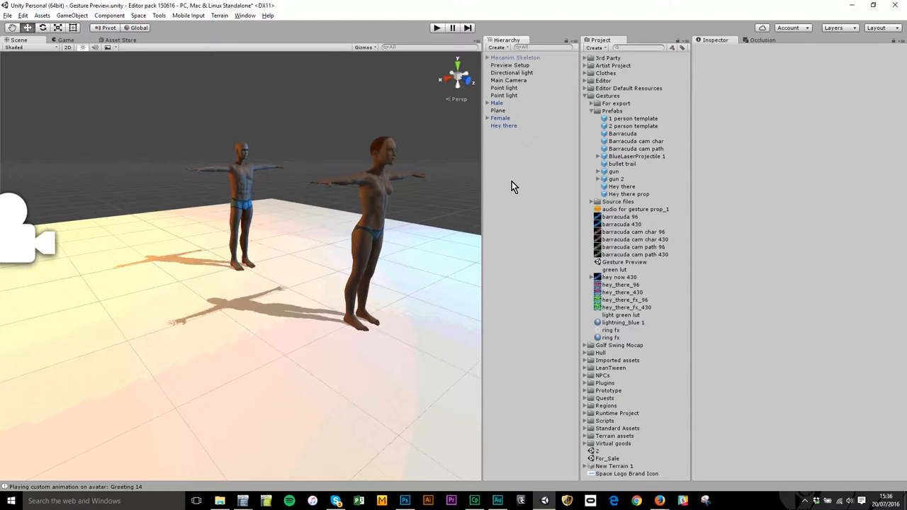
pyautogui.click(503, 126)
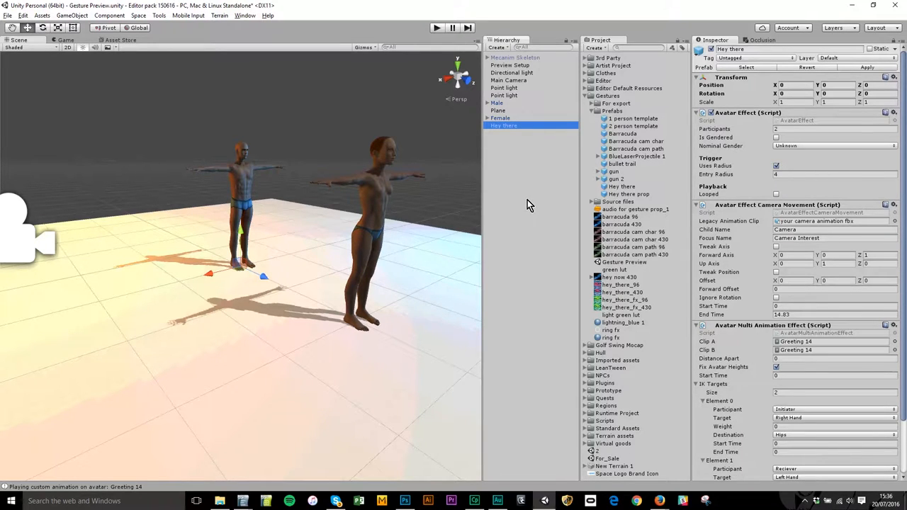
# Step: Play-test the Hey there gesture scene and stop, leaving a NullReferenceException error
pyautogui.click(434, 27)
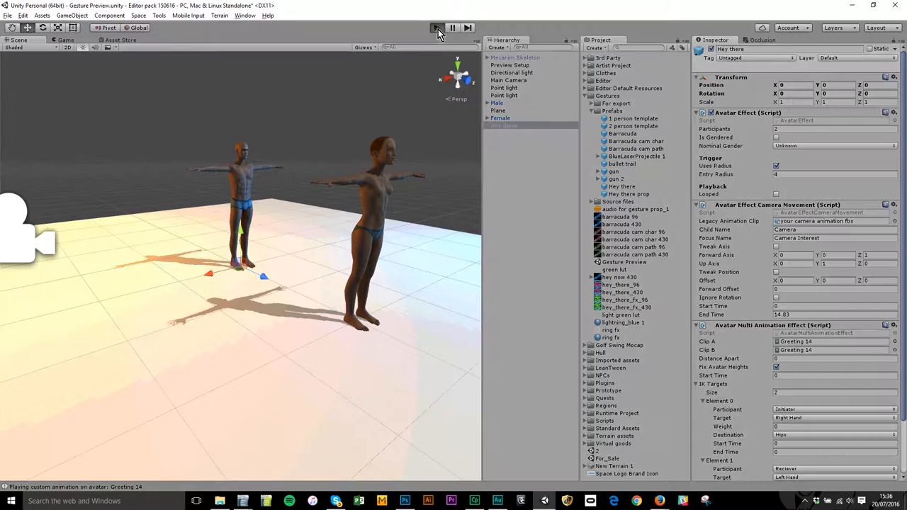
pyautogui.click(436, 28)
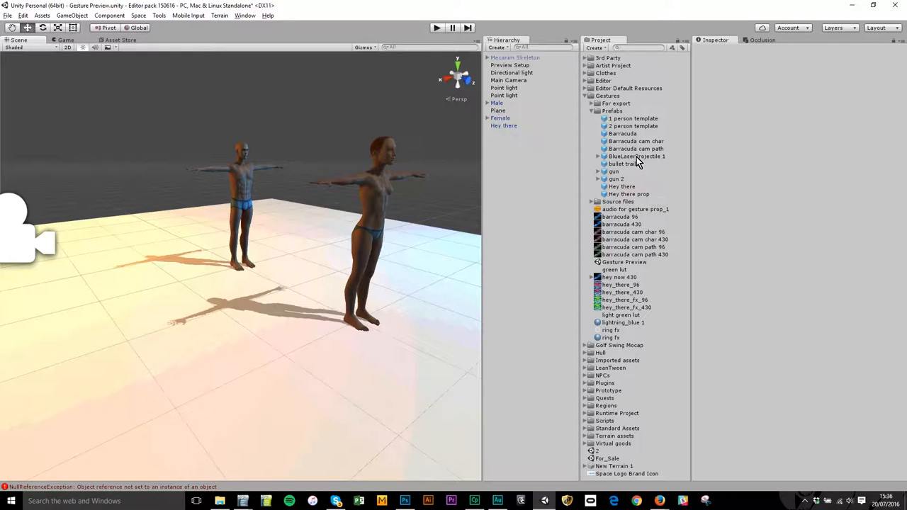
# Step: Add the gun prefab to the scene and select its bullet child's Particle System
pyautogui.click(503, 126)
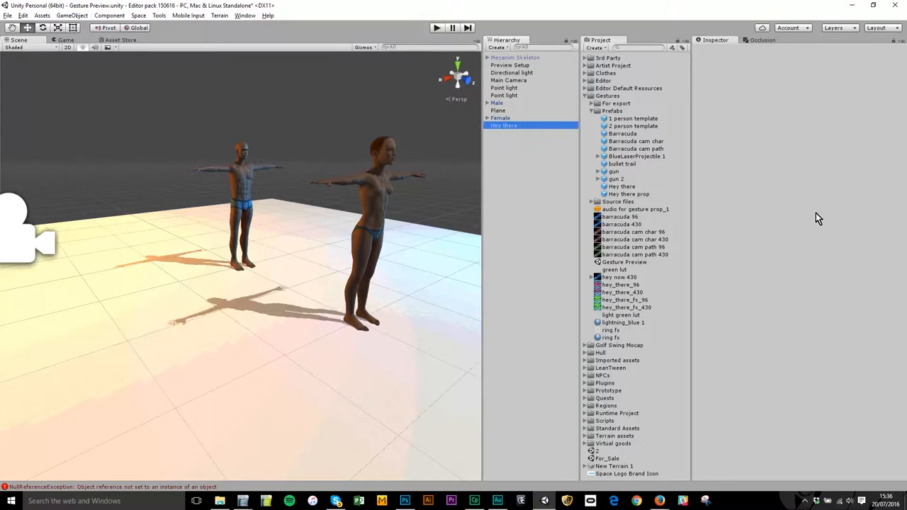
pyautogui.click(614, 172)
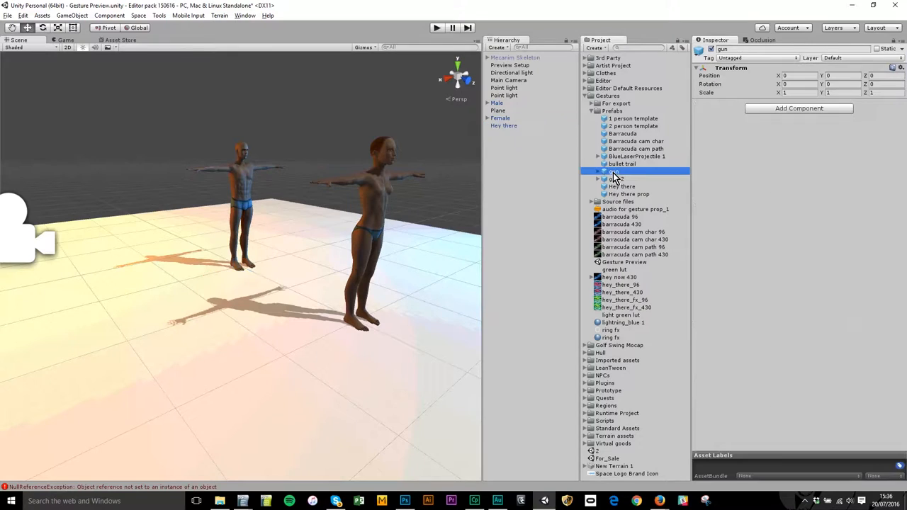
pyautogui.click(613, 179)
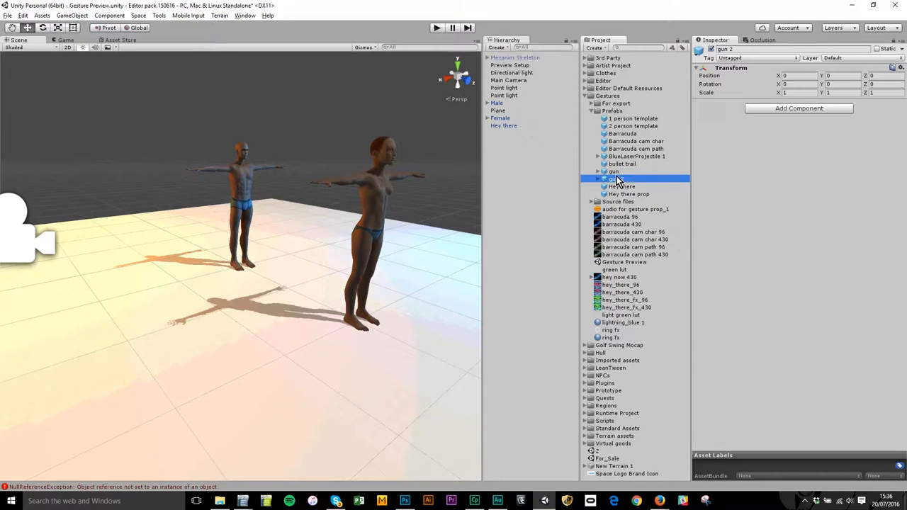
pyautogui.click(496, 134)
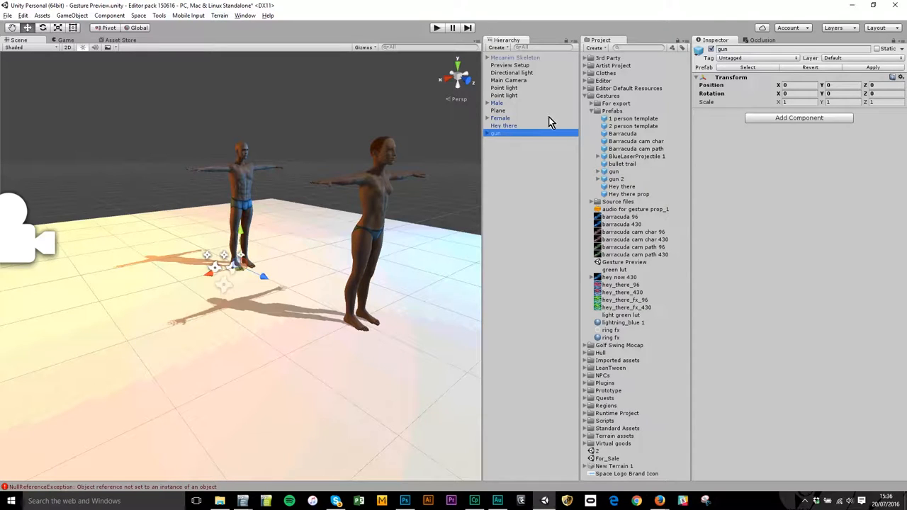
pyautogui.click(497, 48)
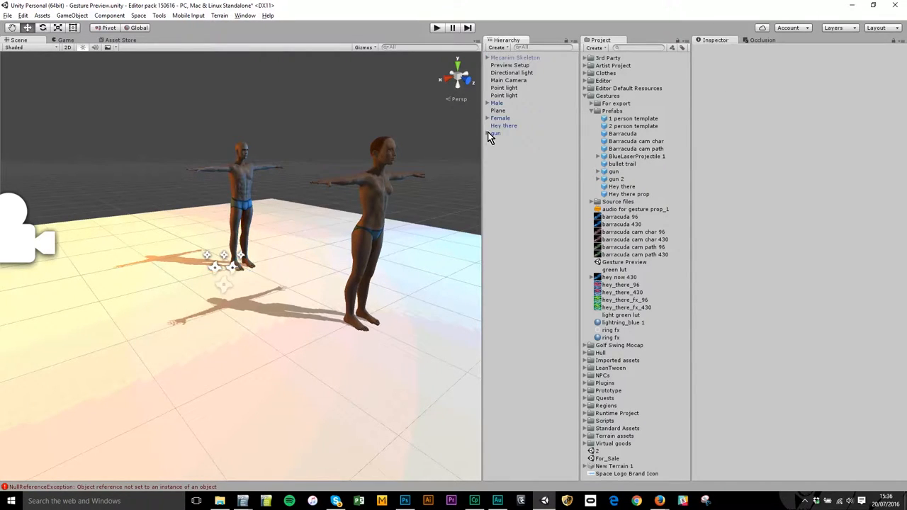
pyautogui.click(505, 141)
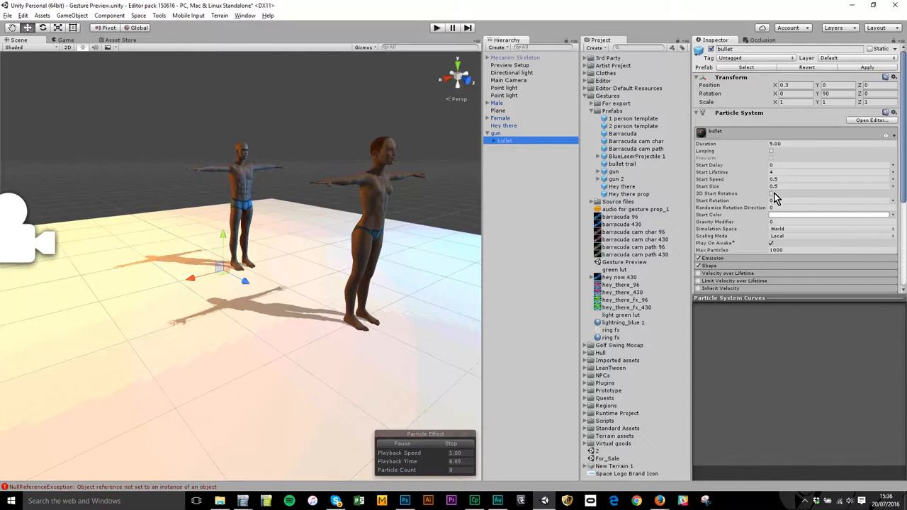
# Step: Preview the Aristotle, Devastation and Interceptor S1 missile prefabs, then reselect the gun's bullet
pyautogui.scroll(-3)
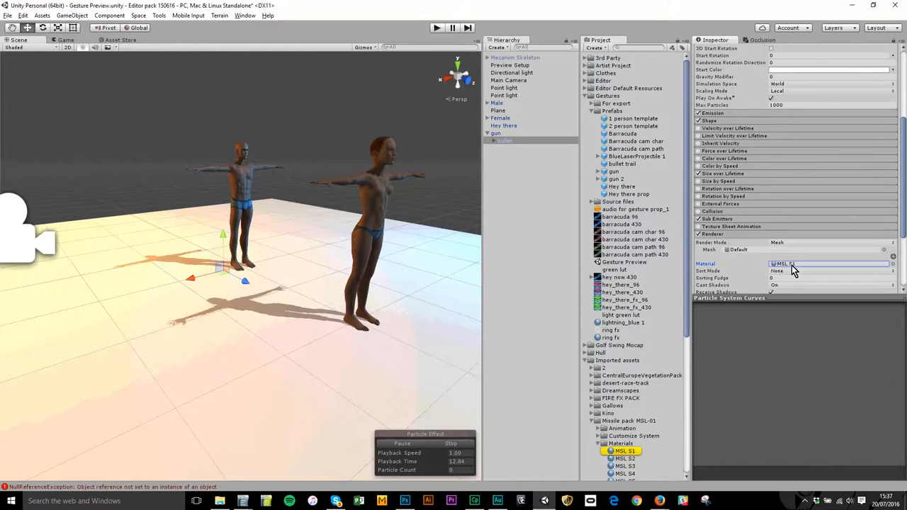
pyautogui.scroll(-3)
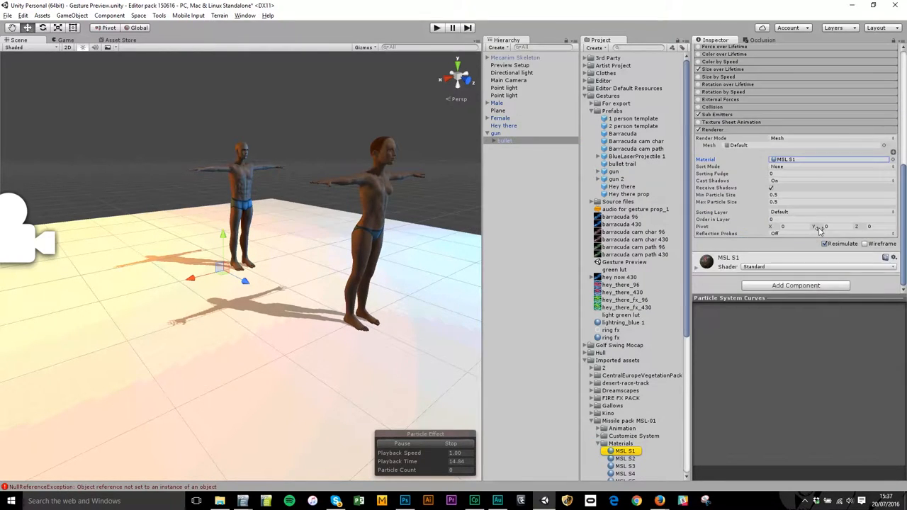
pyautogui.scroll(-3)
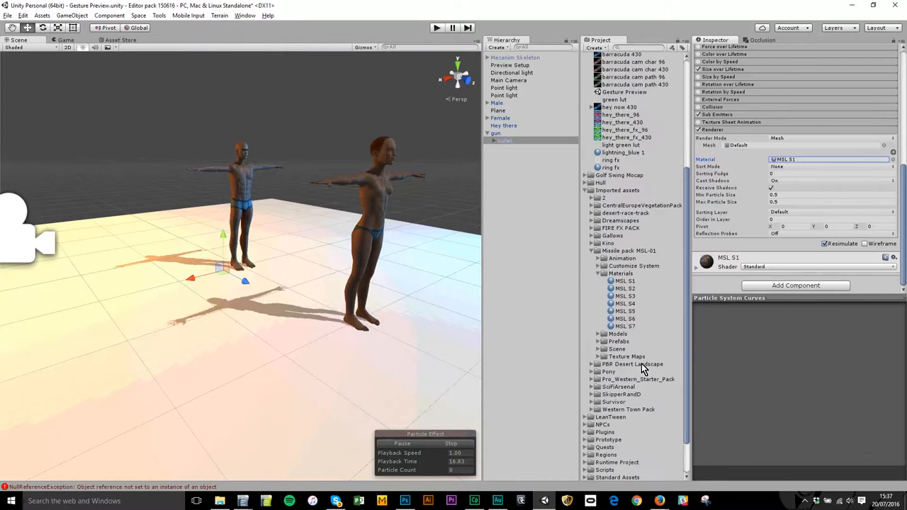
pyautogui.click(599, 341)
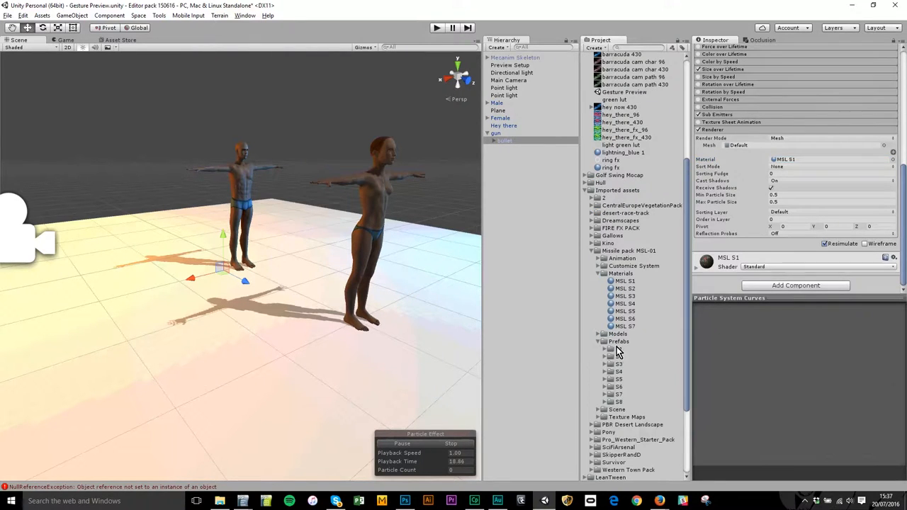
pyautogui.click(607, 349)
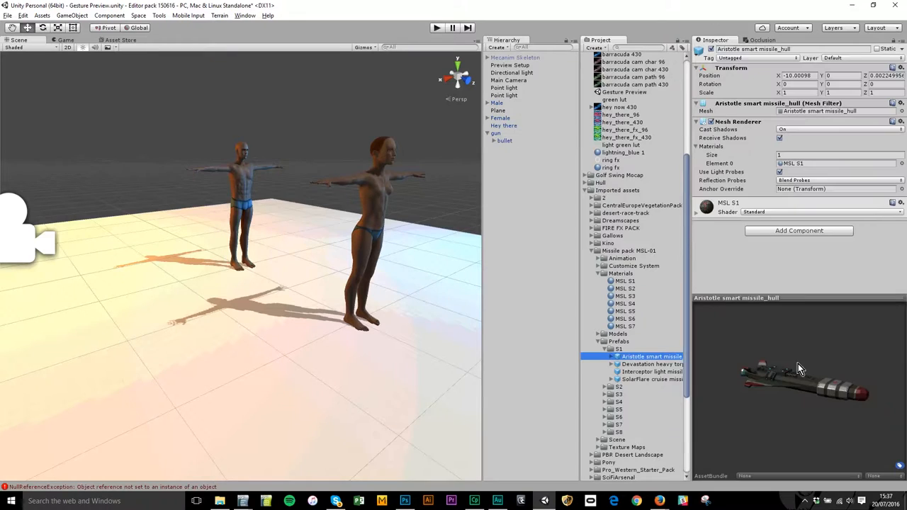
pyautogui.click(650, 364)
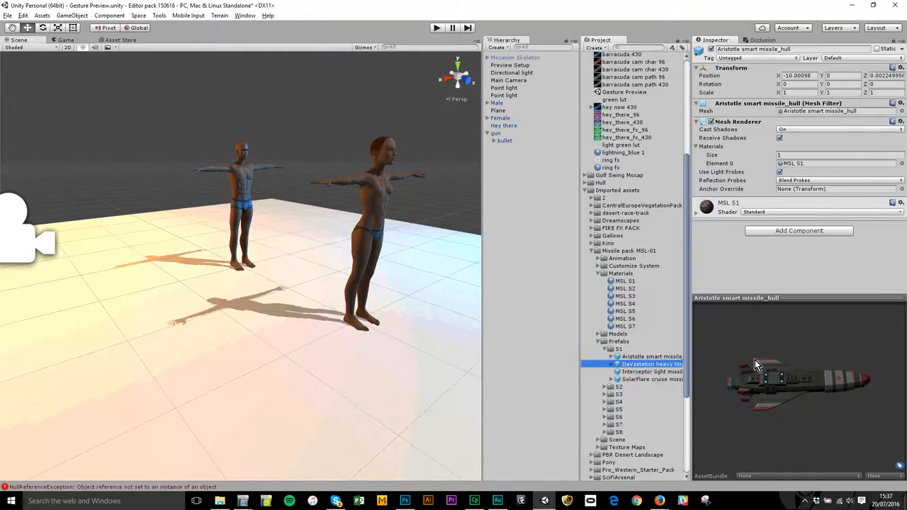
pyautogui.click(649, 364)
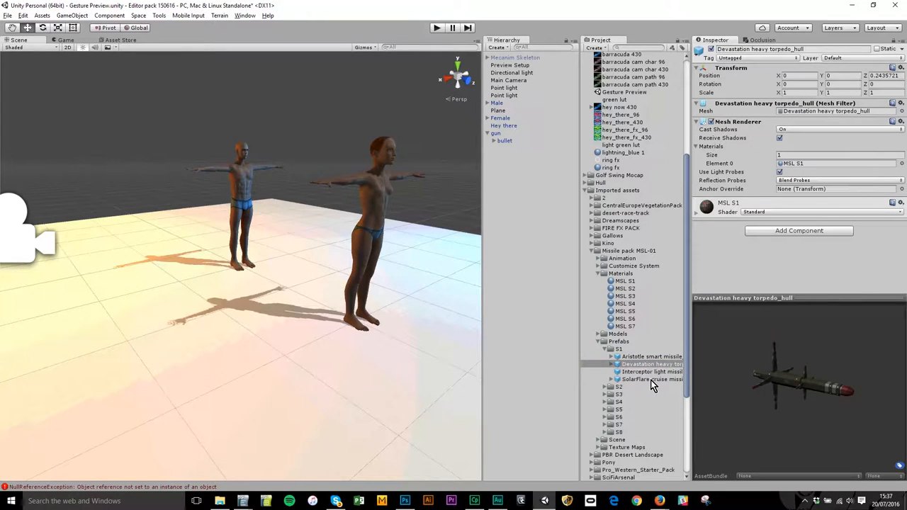
pyautogui.click(651, 371)
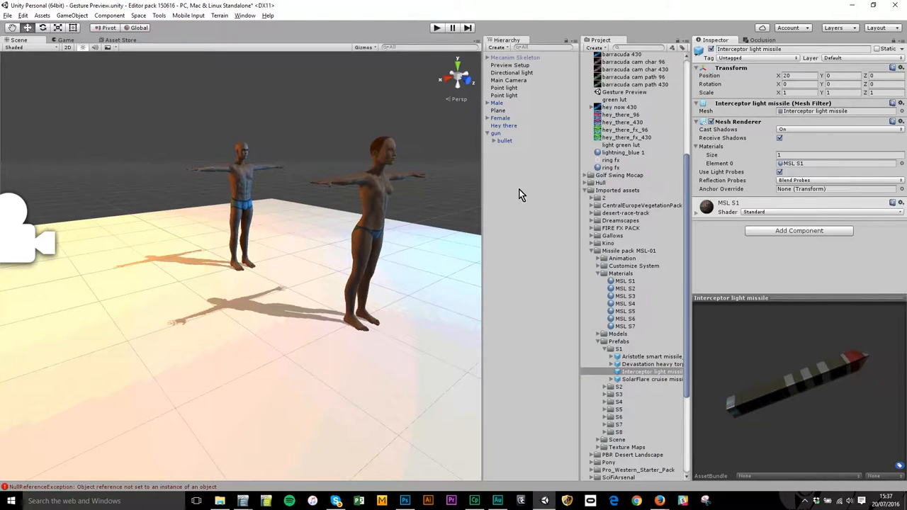
pyautogui.click(505, 141)
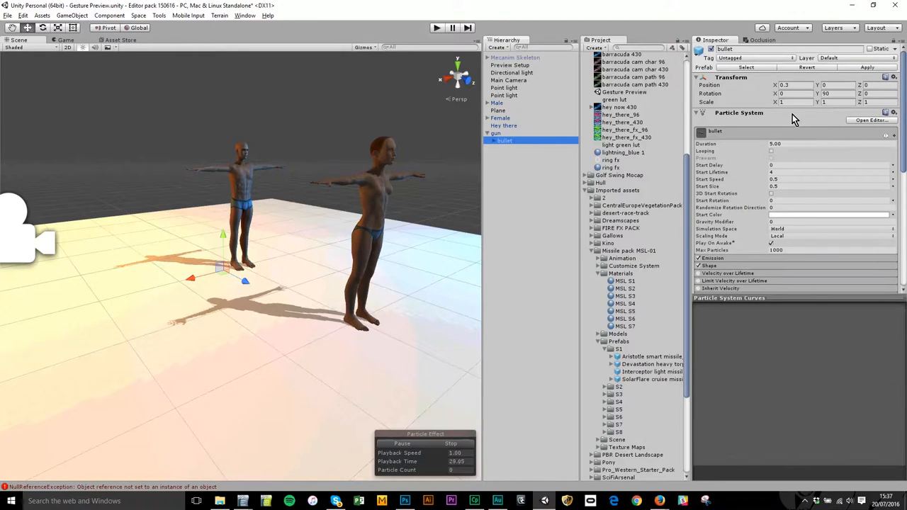
# Step: Delete the gun object and its bullet child from the gesture scene
pyautogui.click(504, 140)
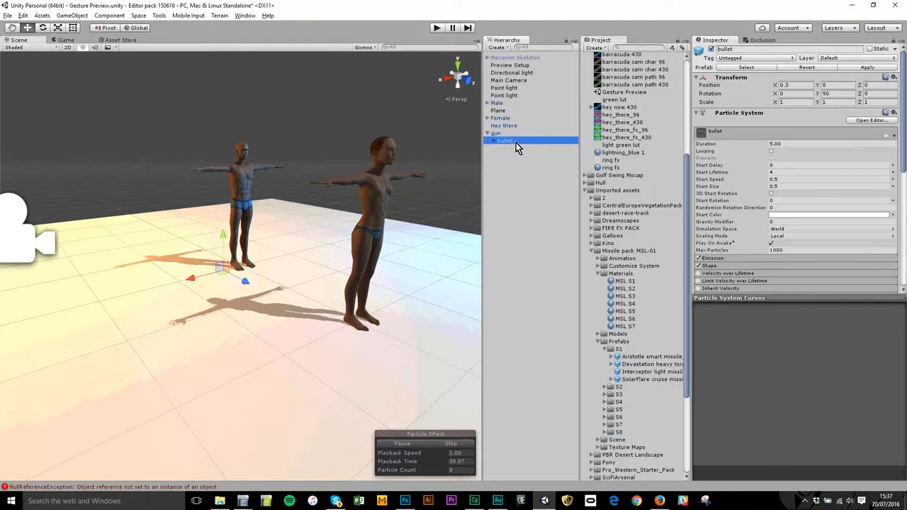
pyautogui.click(497, 133)
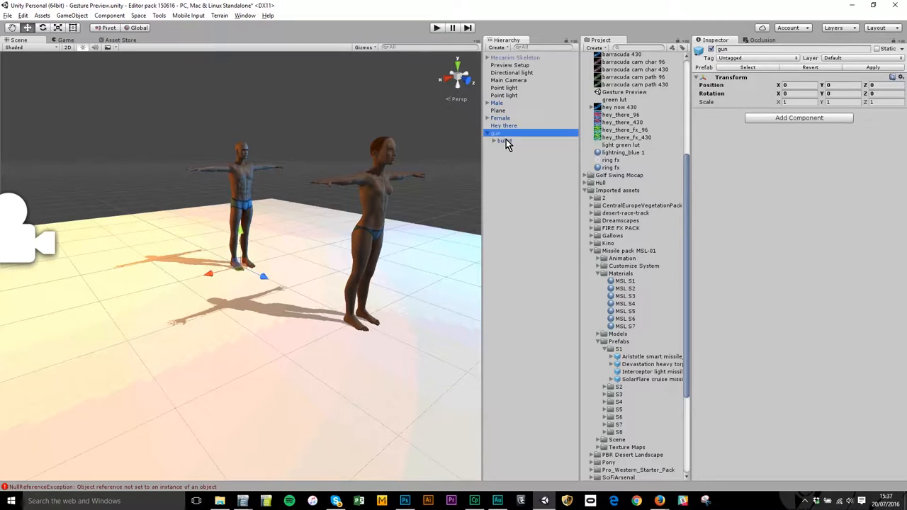
pyautogui.click(505, 140)
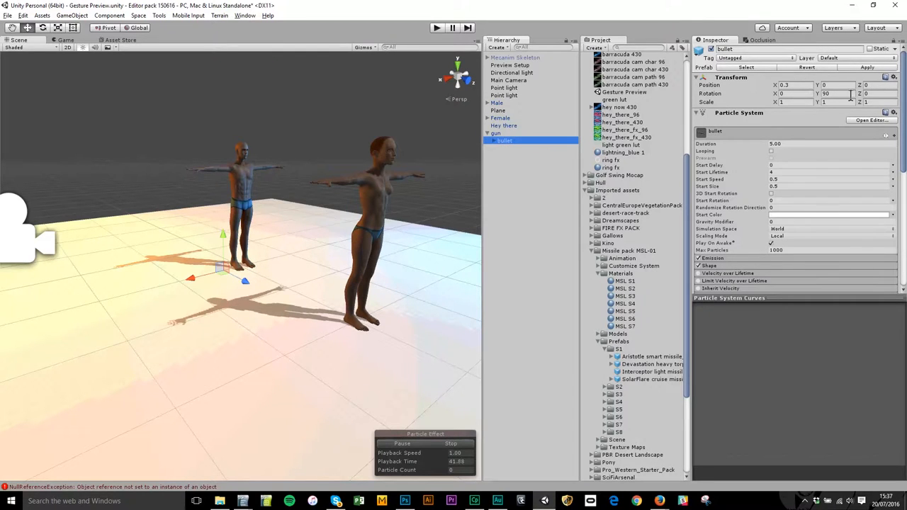
pyautogui.click(496, 134)
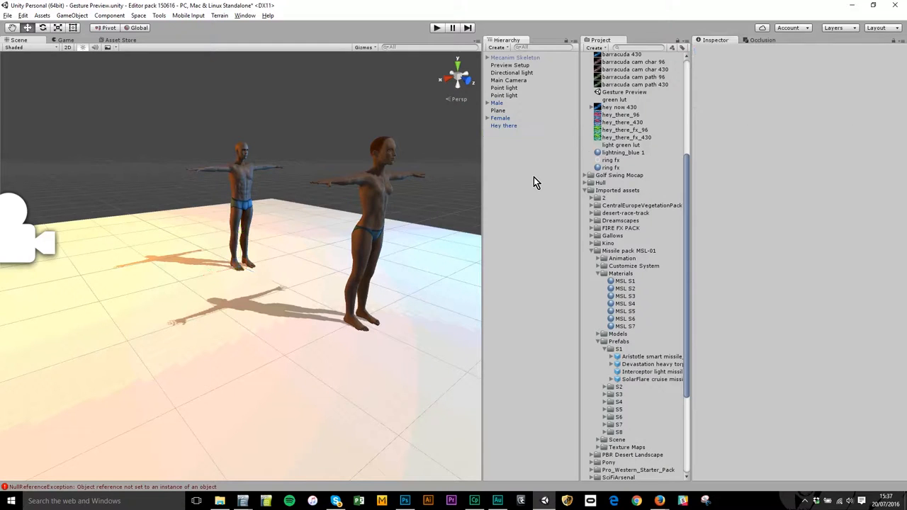
pyautogui.moveTo(533, 155)
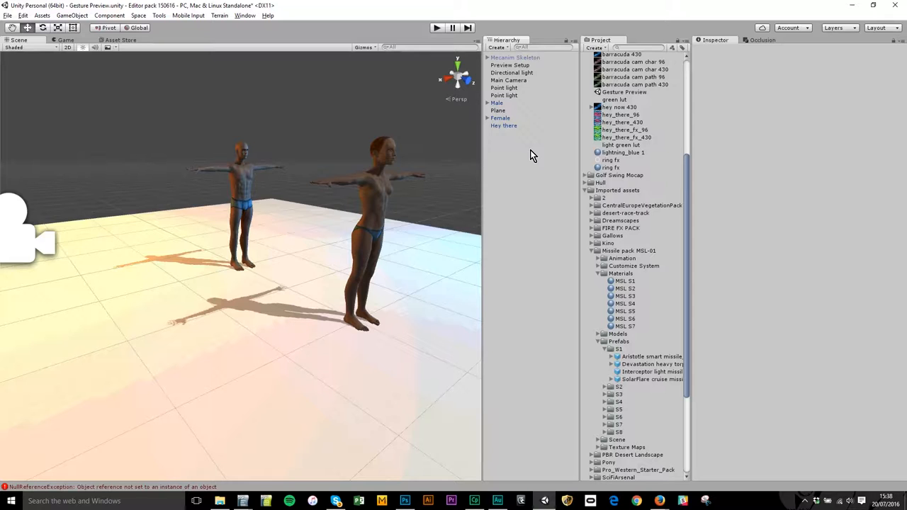
# Step: Select Hey there to show its Virtual Good store and upload fields
pyautogui.click(504, 125)
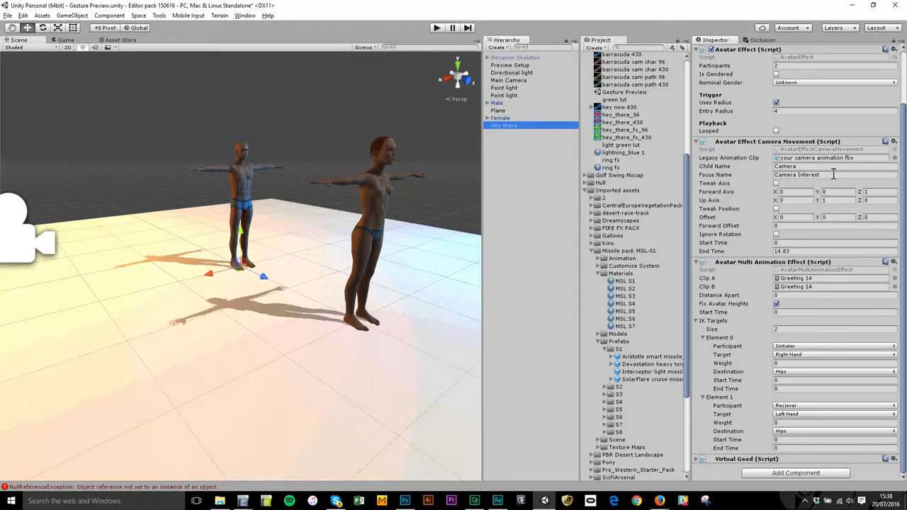
pyautogui.moveTo(804, 295)
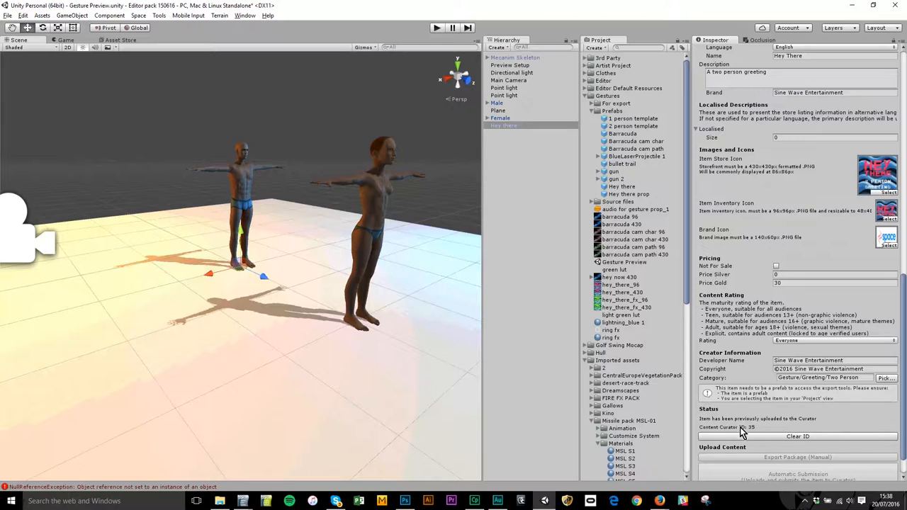
pyautogui.moveTo(762, 440)
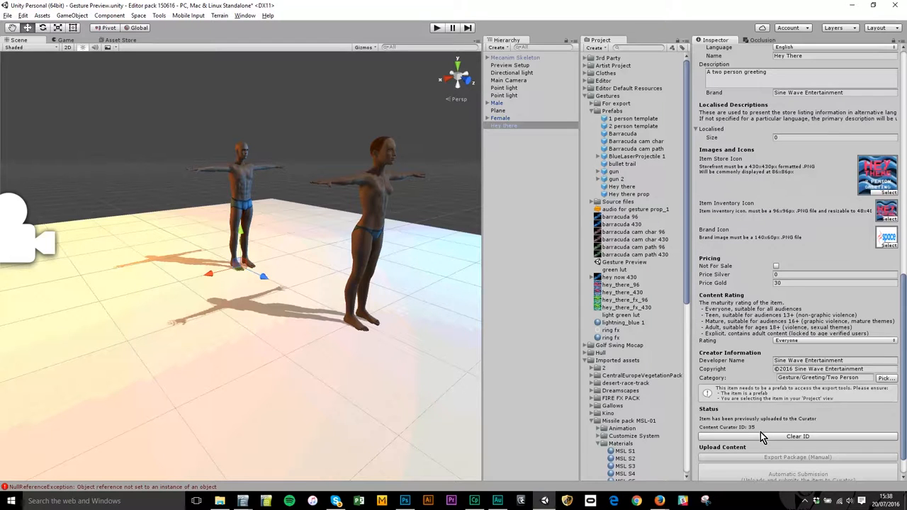
# Step: Rename the gesture 'Hey There FX', describe it 'A two person greeting', and collapse its sections
pyautogui.scroll(-3)
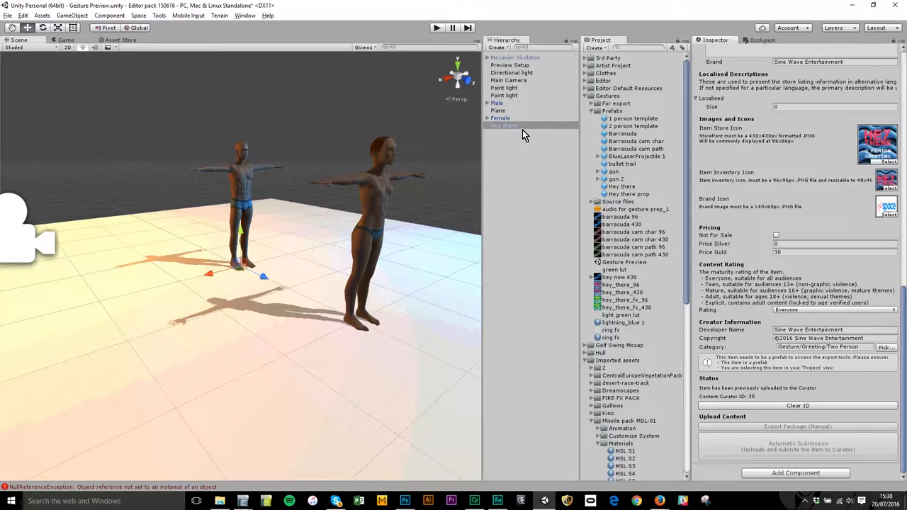
pyautogui.doubleClick(506, 126)
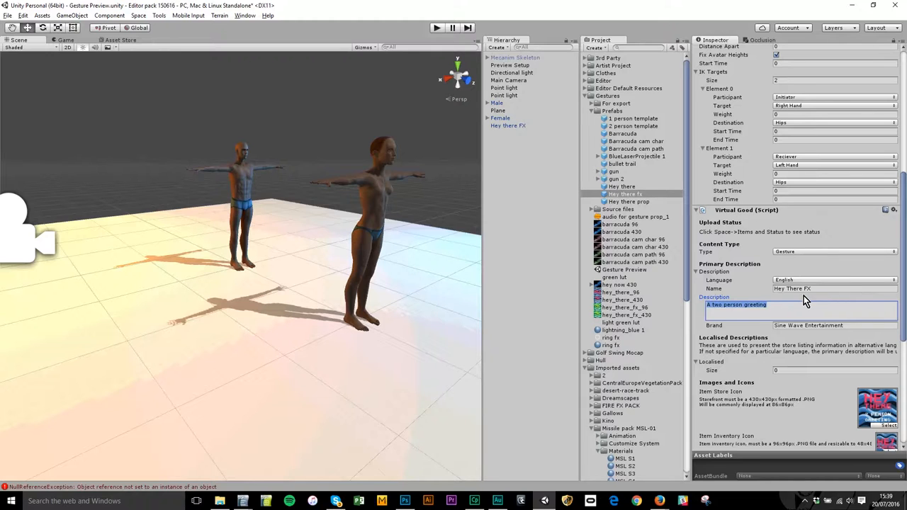
pyautogui.moveTo(794, 346)
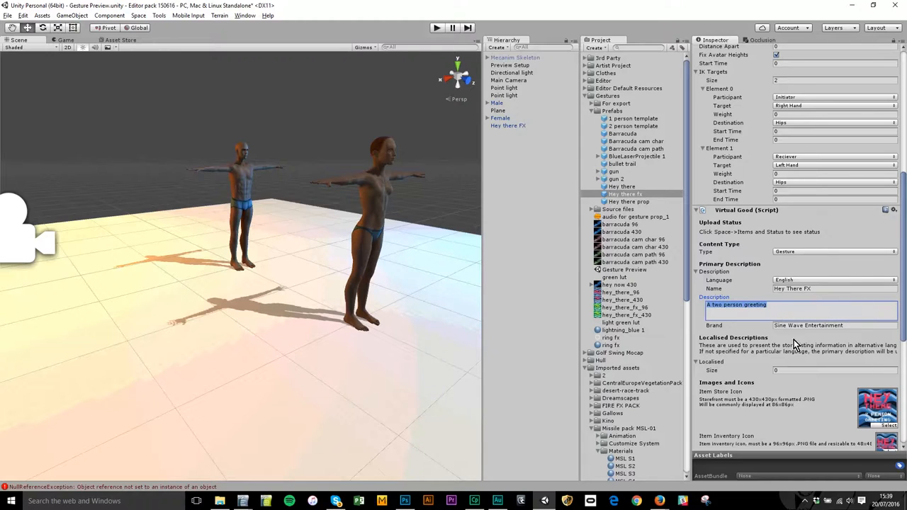
pyautogui.click(710, 362)
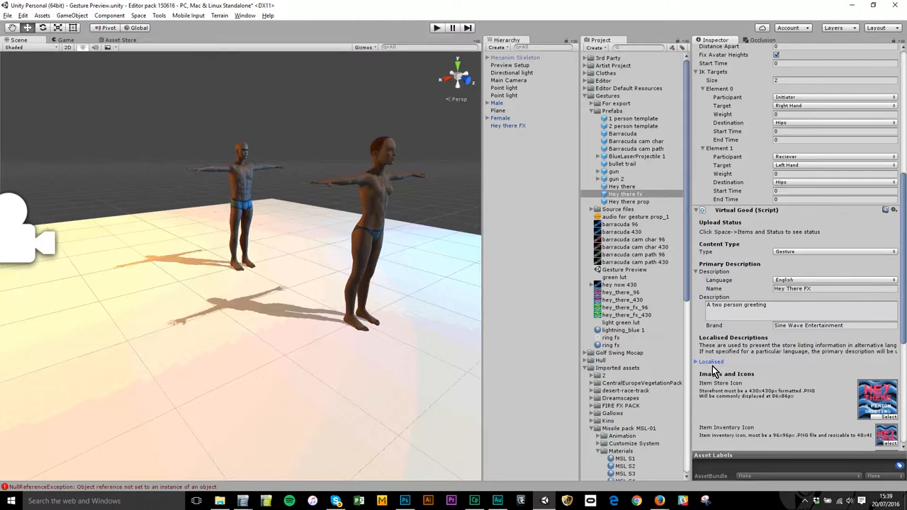
pyautogui.click(700, 361)
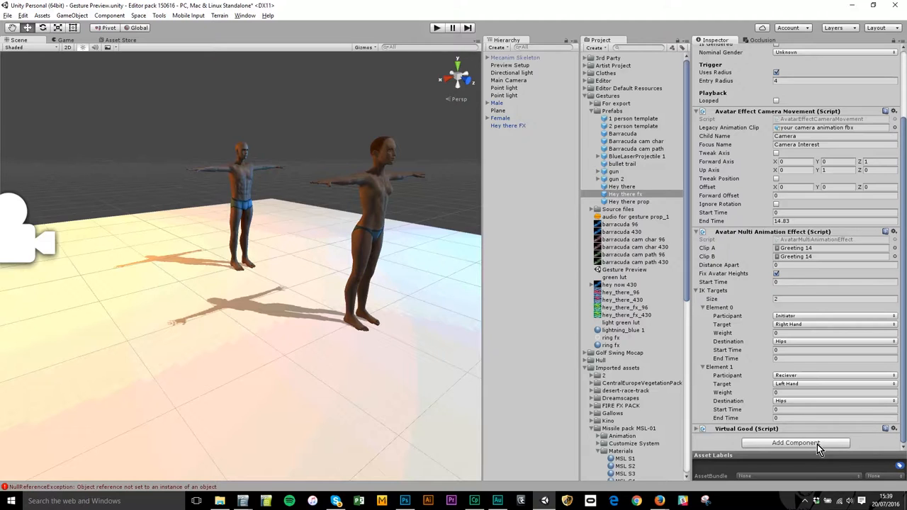
# Step: Add an Avatar Effects > Create Object, Attach component to Hey There FX
pyautogui.click(798, 443)
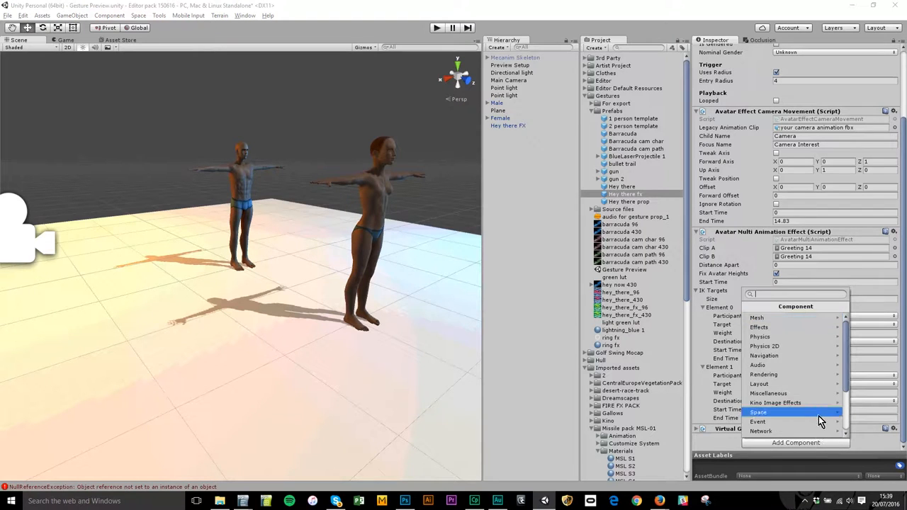
pyautogui.scroll(-3)
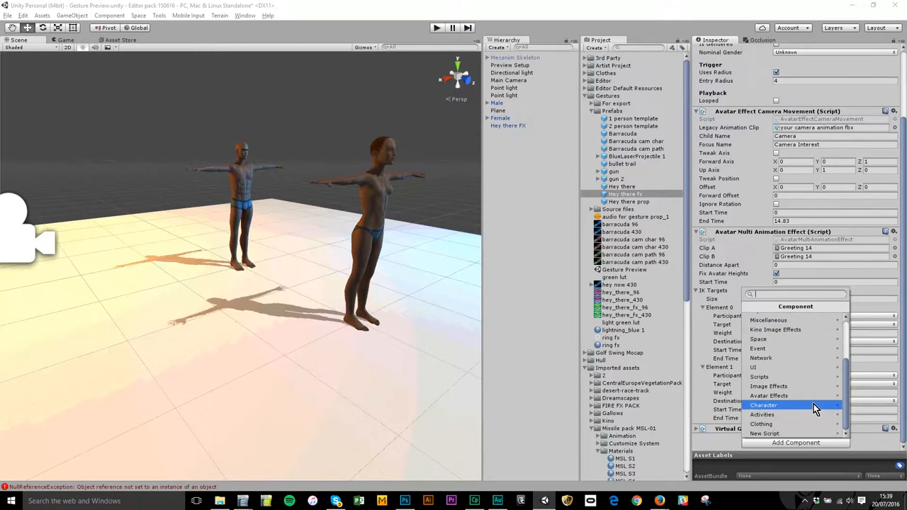
pyautogui.moveTo(785, 396)
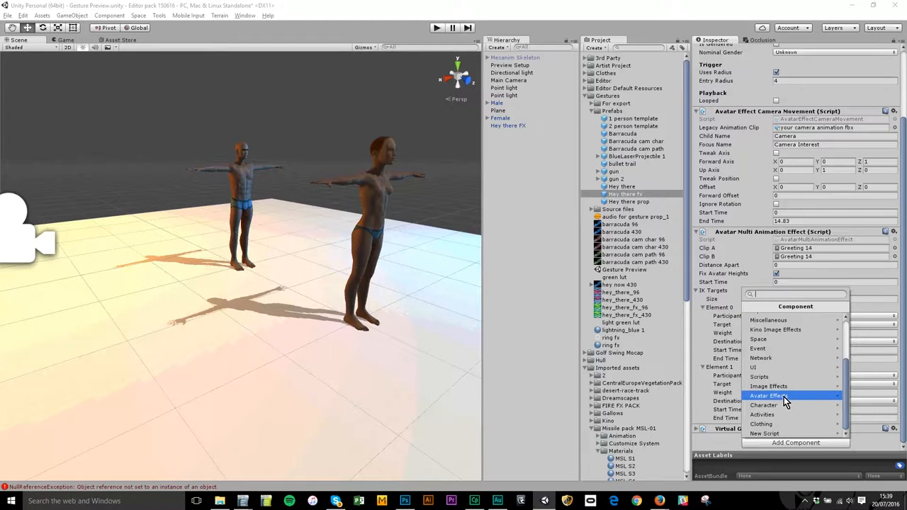
pyautogui.moveTo(812, 401)
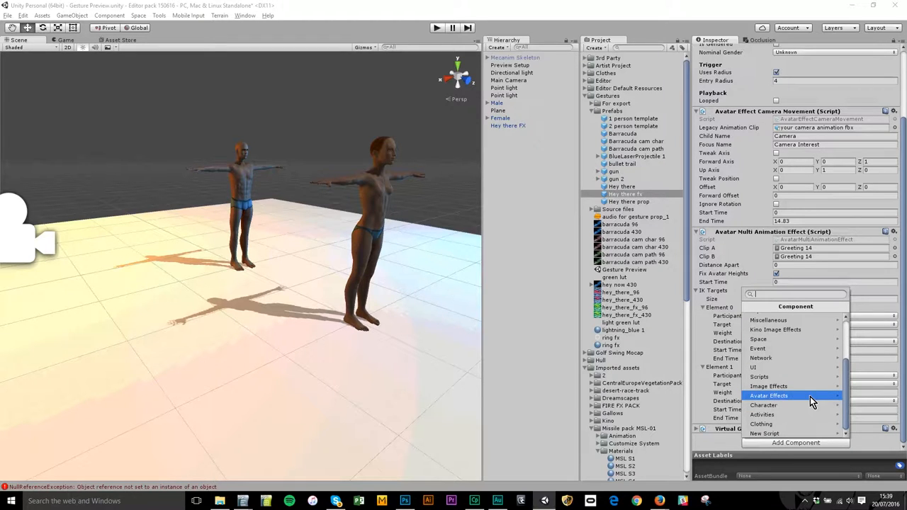
pyautogui.click(769, 395)
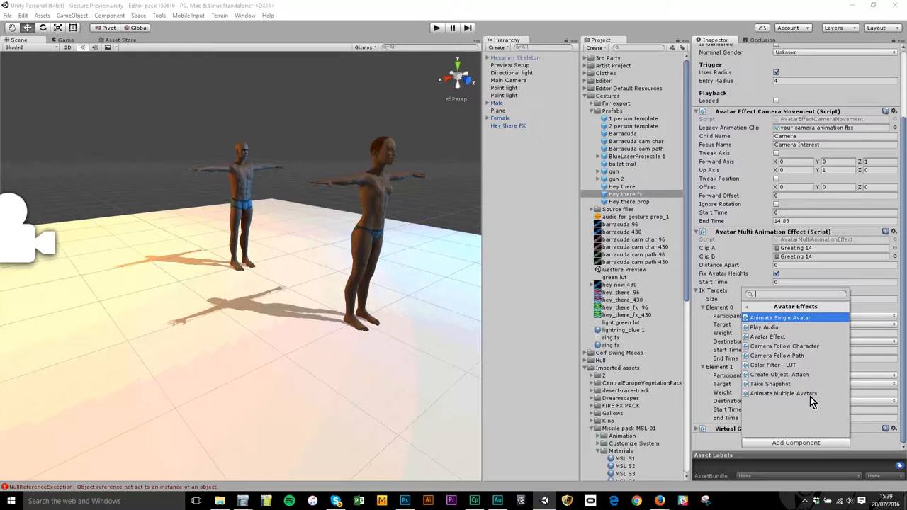
pyautogui.moveTo(799, 375)
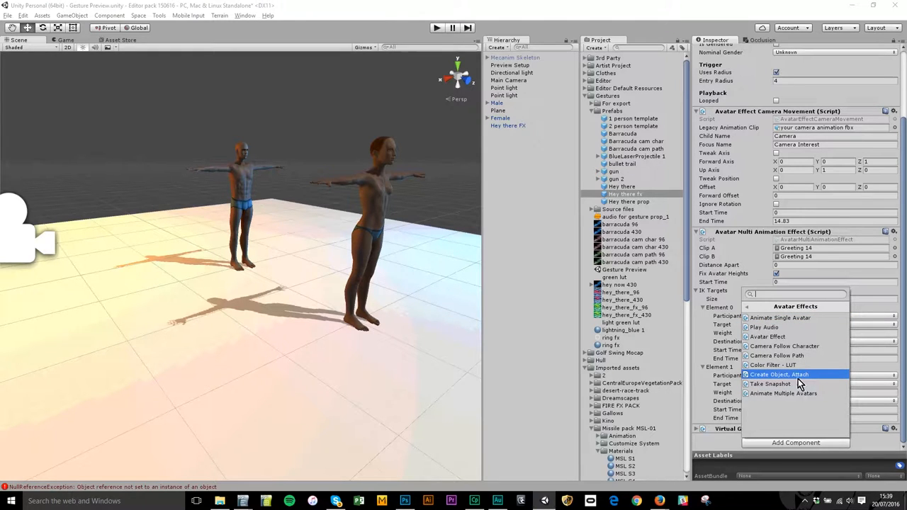
pyautogui.click(768, 375)
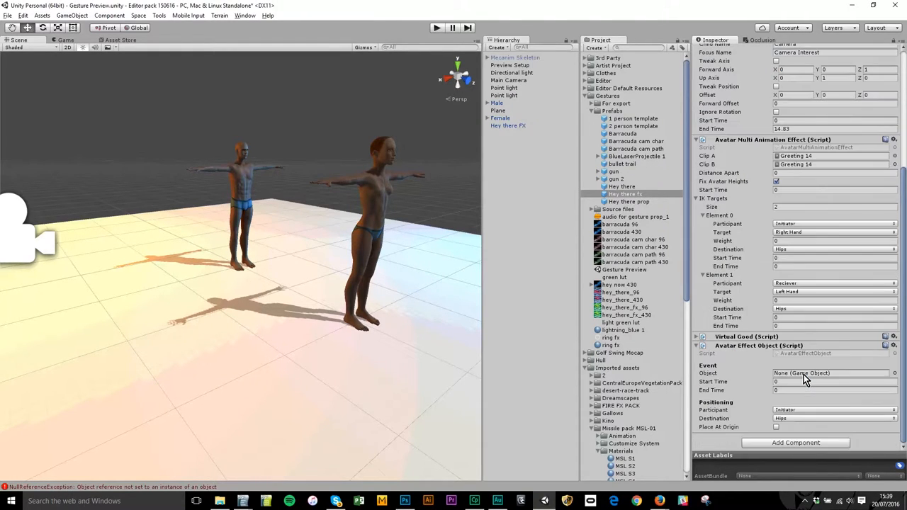
# Step: Add a second object-attach effect and set the first participant to Reciever
pyautogui.click(795, 442)
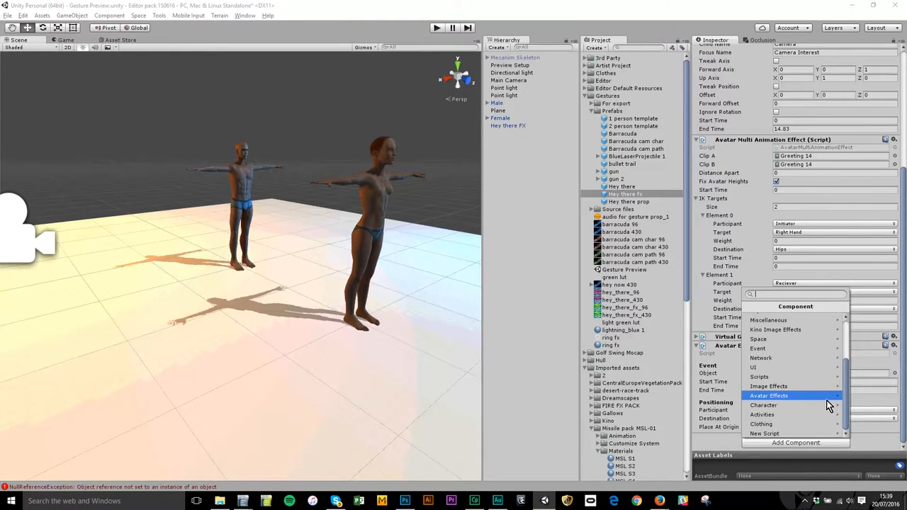
pyautogui.click(768, 396)
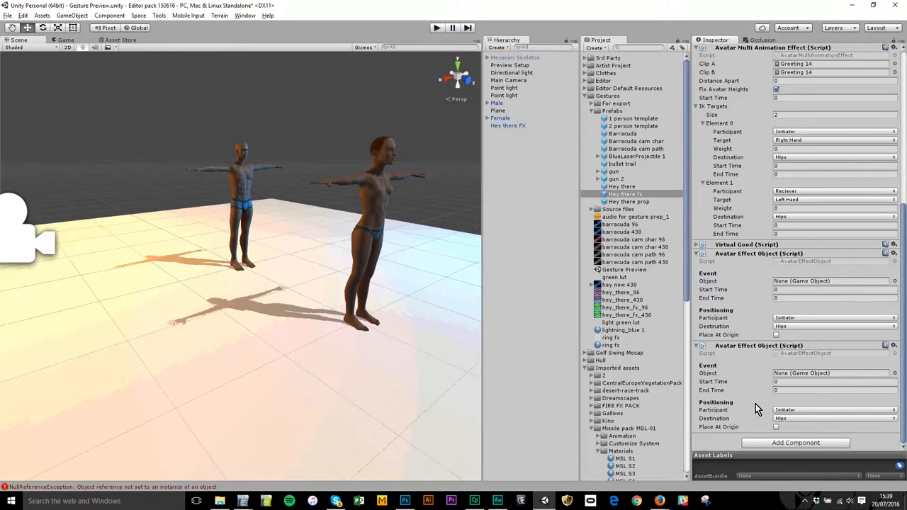
pyautogui.moveTo(835, 281)
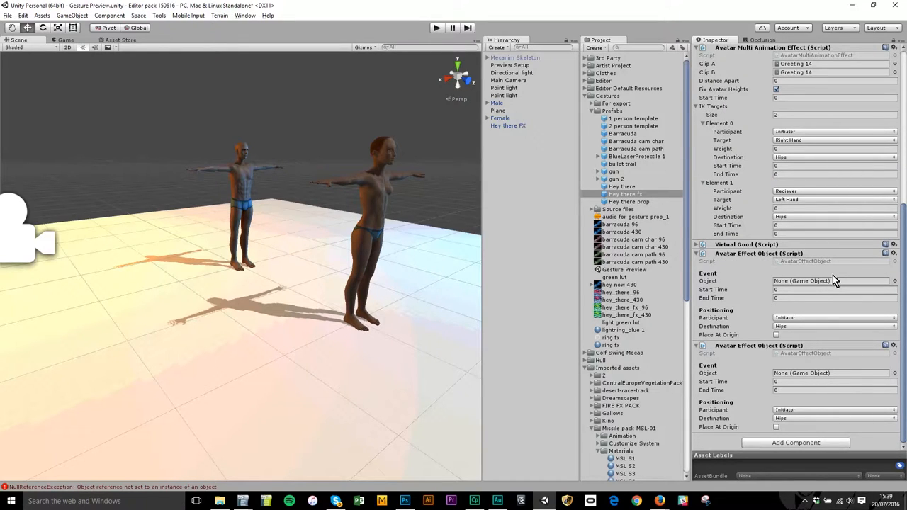
pyautogui.click(835, 318)
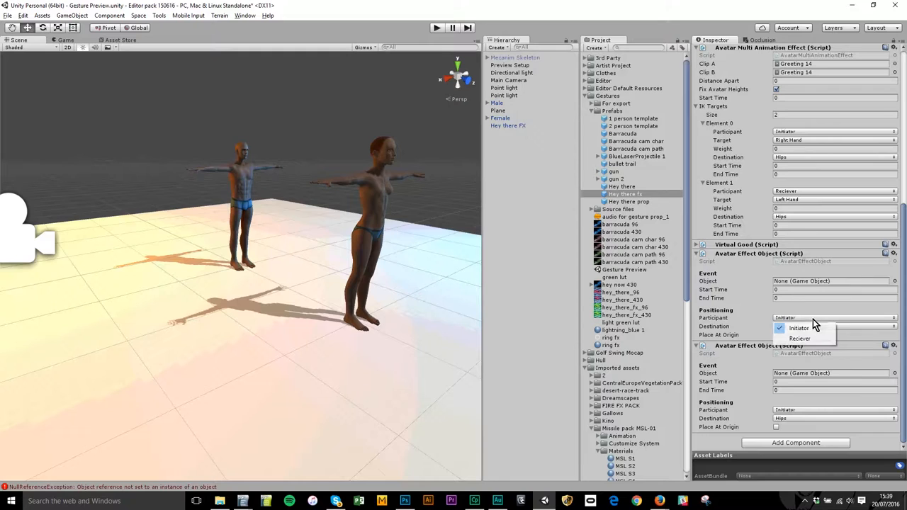
pyautogui.click(806, 338)
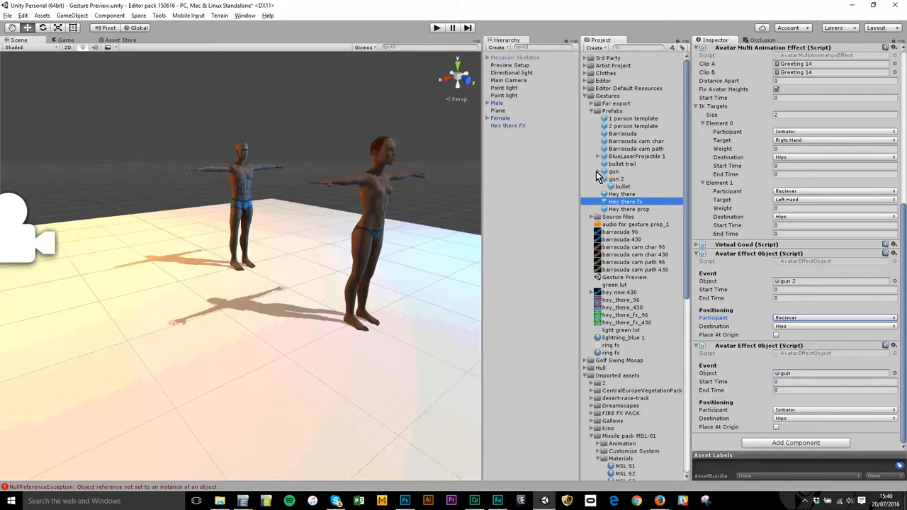
pyautogui.click(621, 194)
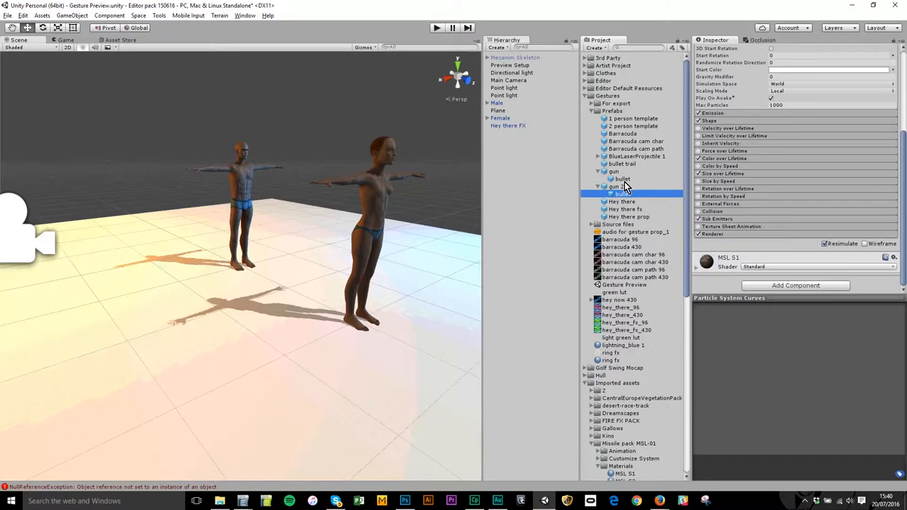
# Step: Set Start Time 5.1 and End Time 15 on the Hey There FX gun attachments
pyautogui.click(509, 126)
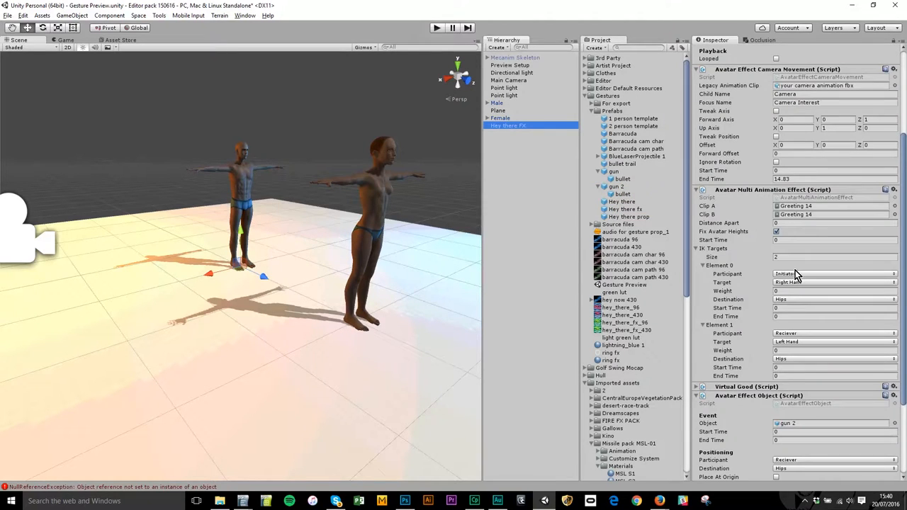
pyautogui.scroll(-3)
pyautogui.write('5')
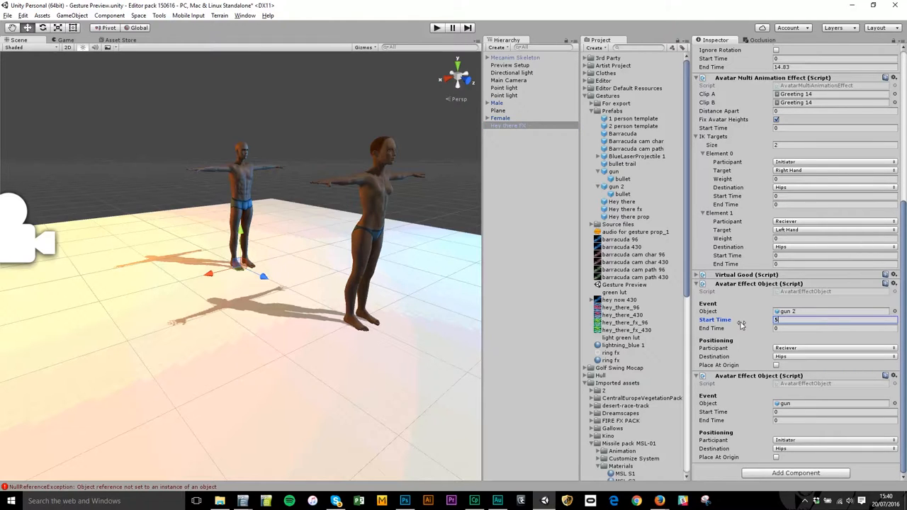
pyautogui.write('.1')
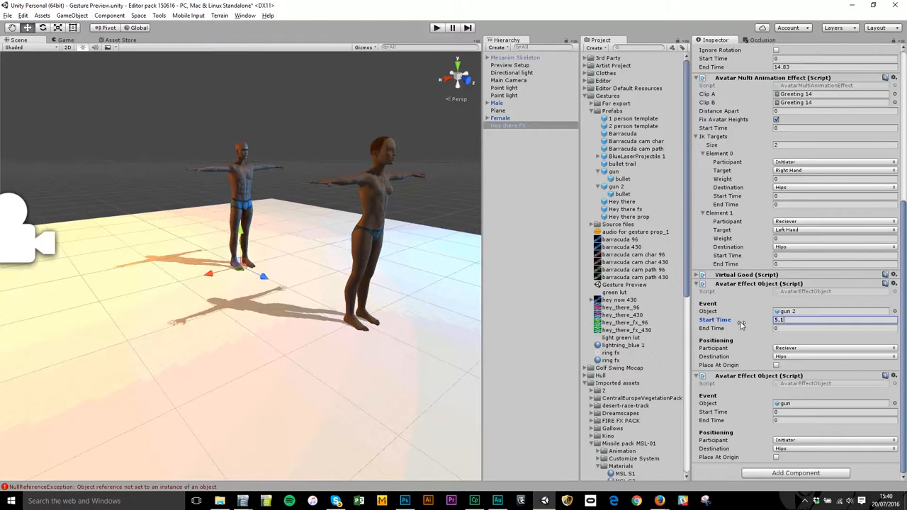
pyautogui.click(832, 330)
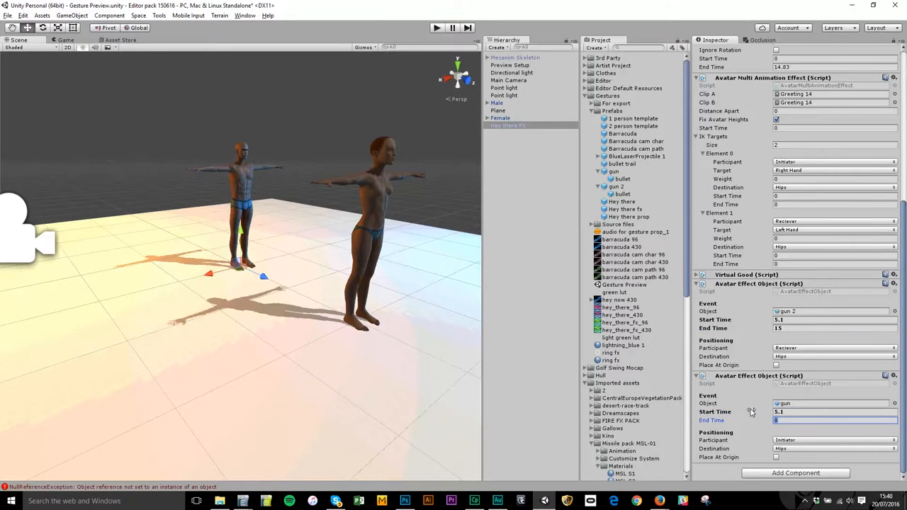
pyautogui.write('15')
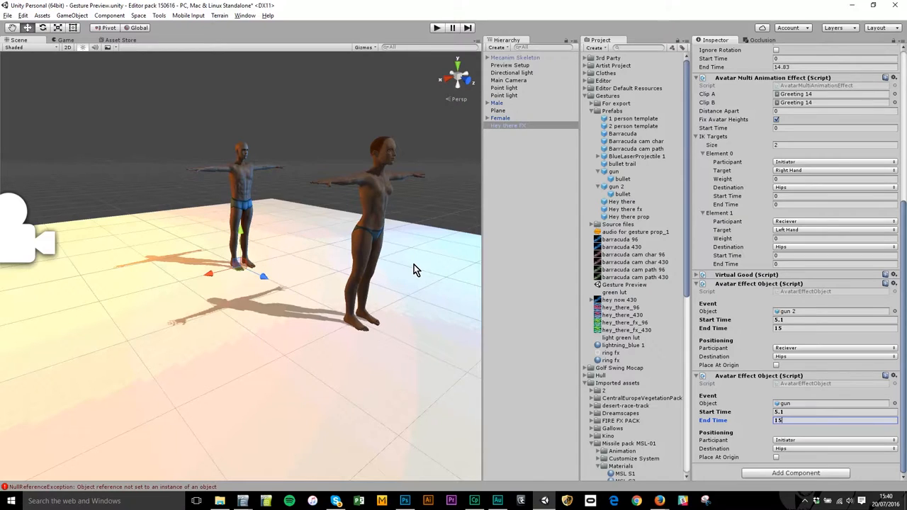
pyautogui.moveTo(436, 293)
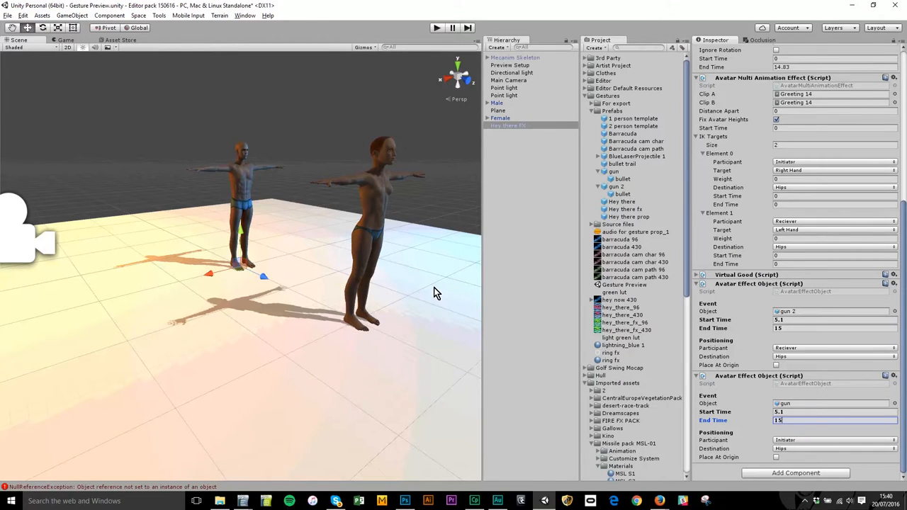
pyautogui.moveTo(290, 267)
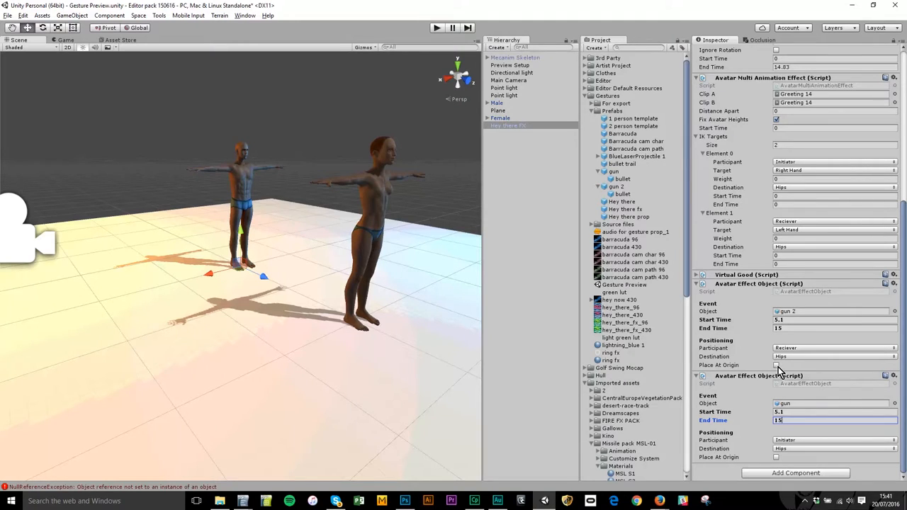
pyautogui.moveTo(871, 443)
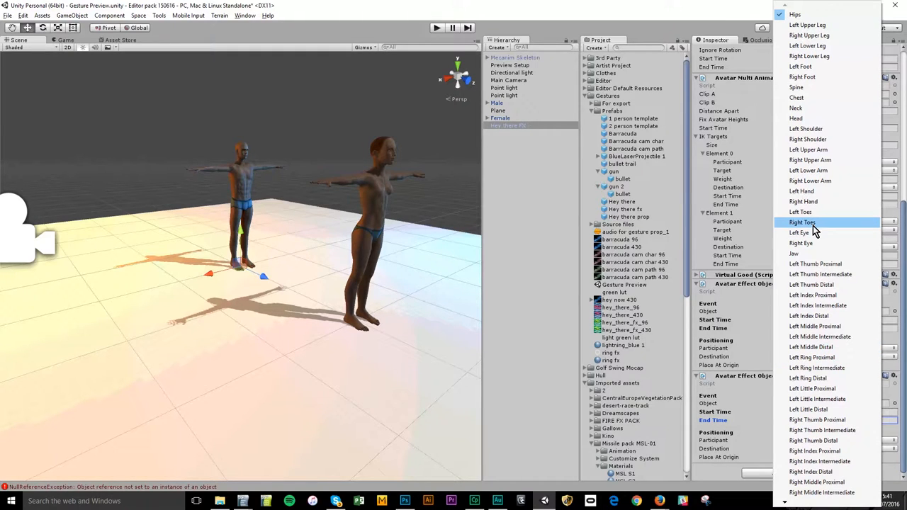
# Step: Attach gun 2 to the receiver's right hand and pick the second gun's attachment point
pyautogui.click(802, 222)
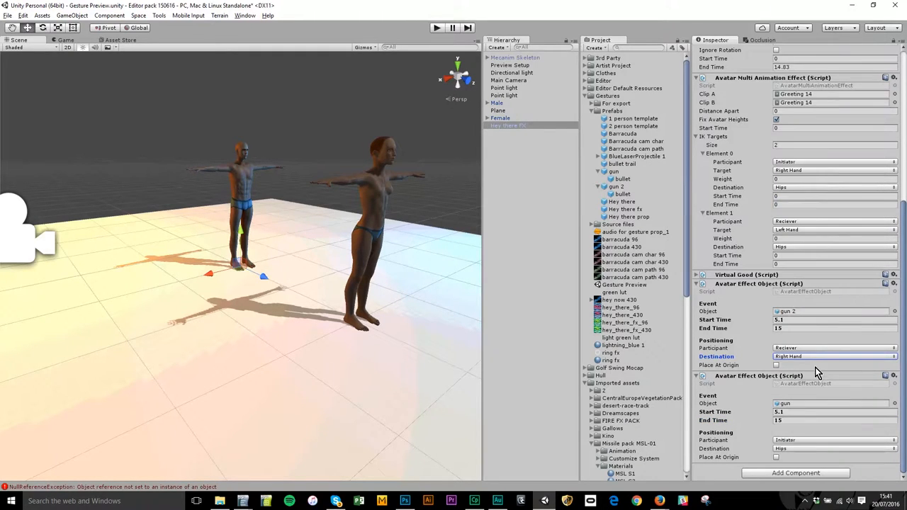
pyautogui.click(834, 356)
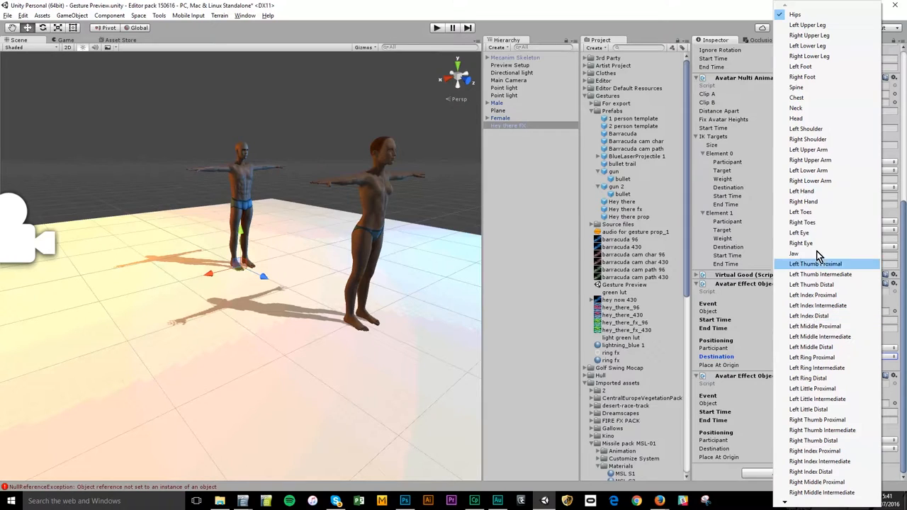
pyautogui.moveTo(821, 222)
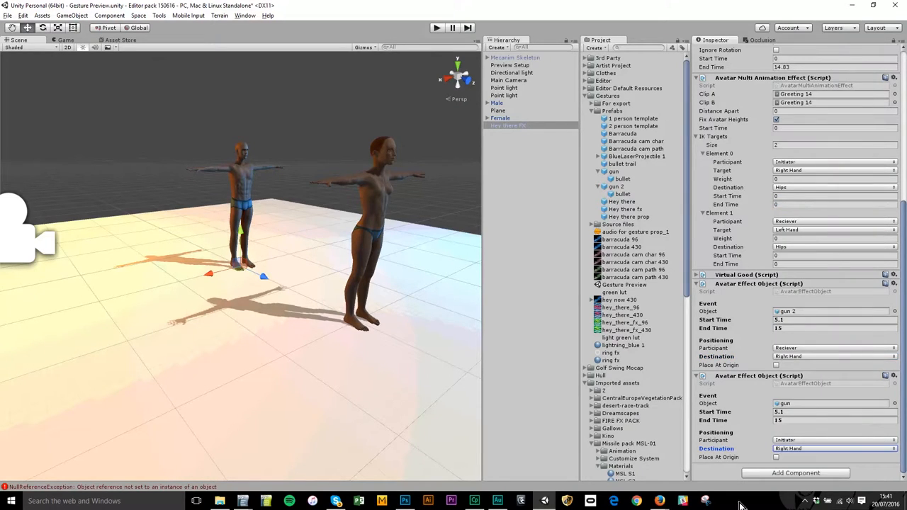
pyautogui.moveTo(730, 364)
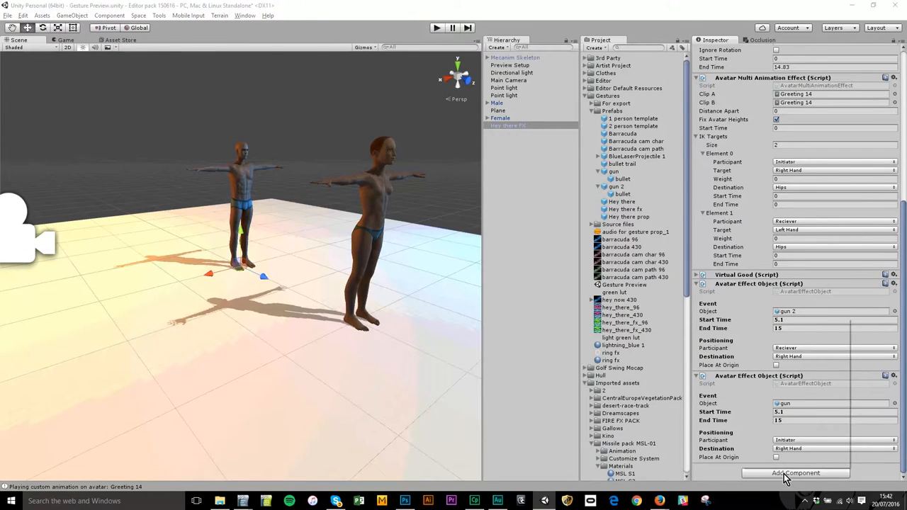
pyautogui.moveTo(801, 477)
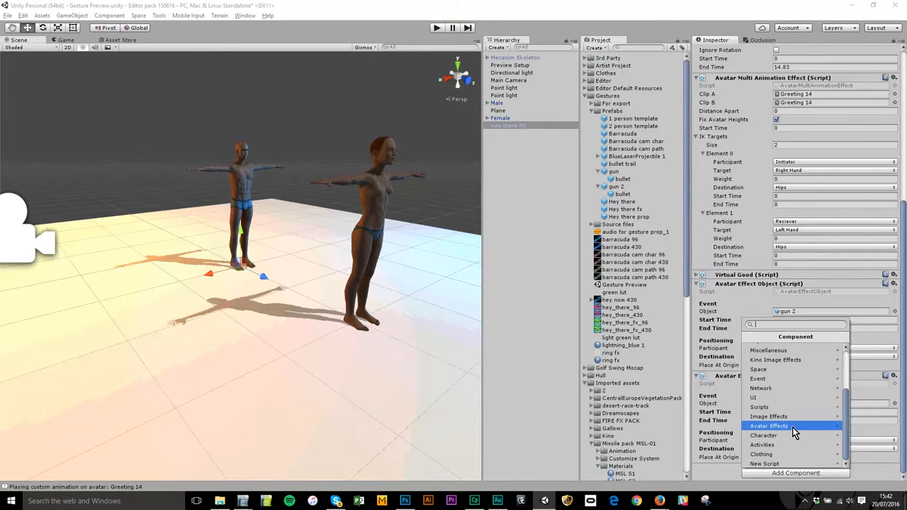
# Step: Add the Avatar Effects 'Color Filter - LUT' component to the Hey there FX prefab
pyautogui.click(789, 422)
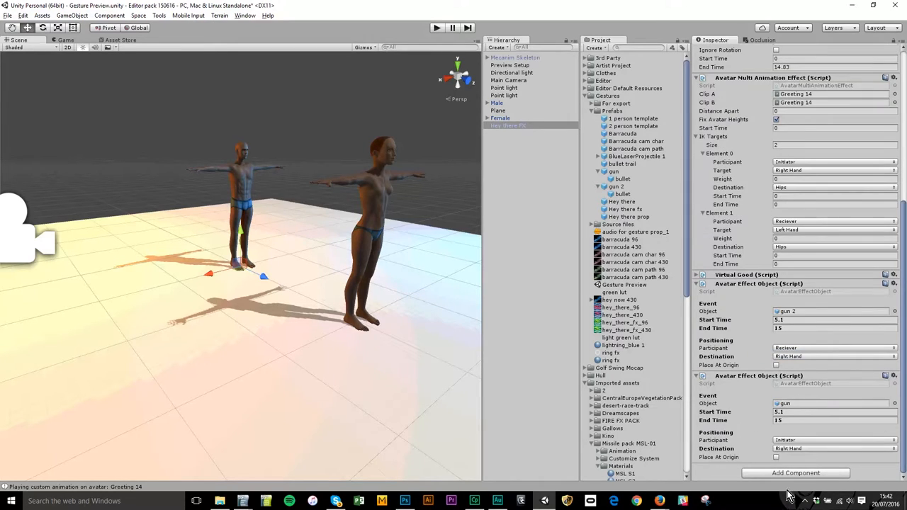
pyautogui.click(801, 473)
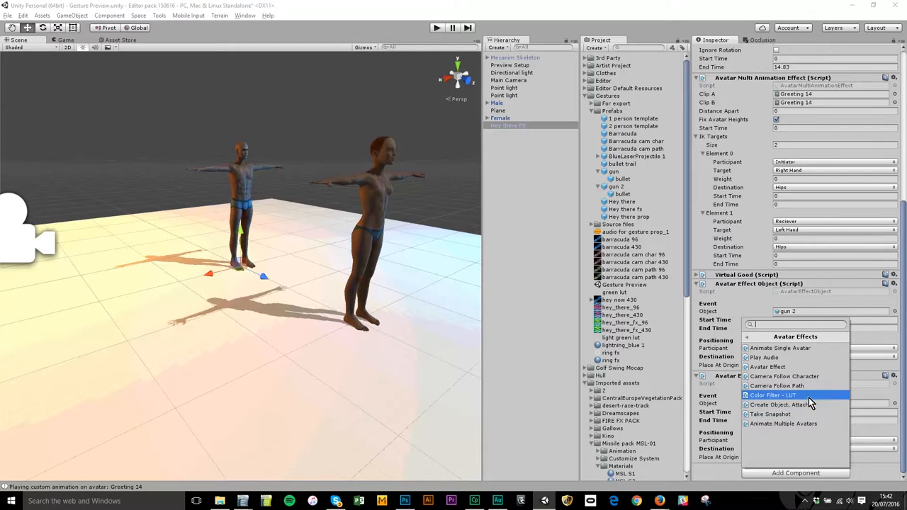
pyautogui.moveTo(805, 402)
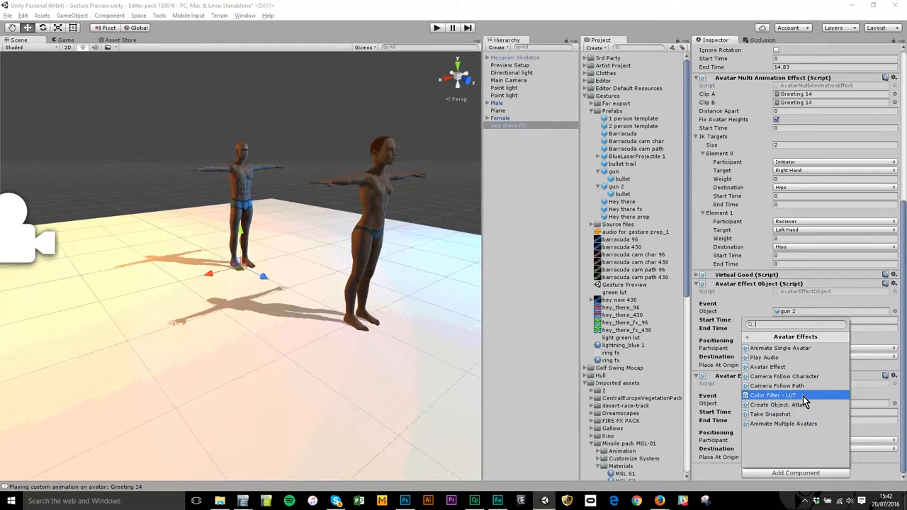
pyautogui.click(771, 395)
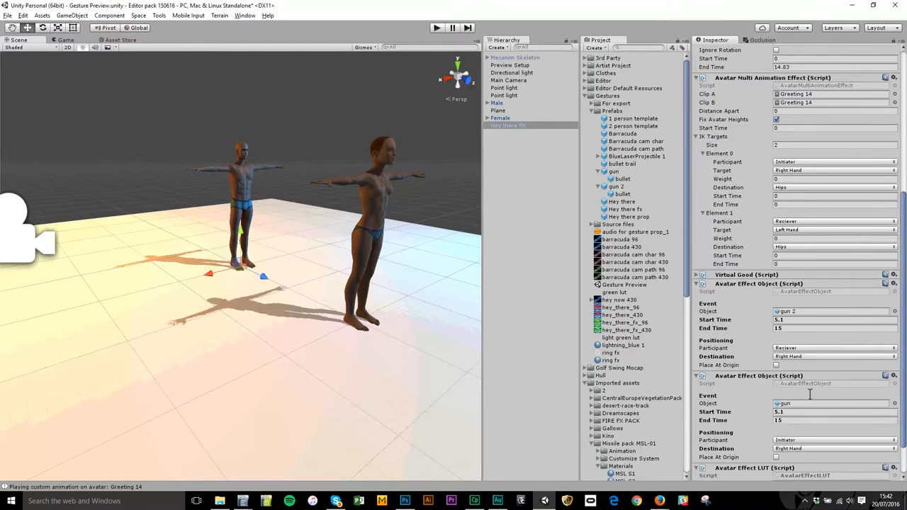
# Step: Assign the green lut image to the LUT filter with Start Time 5.1 and End Time 15
pyautogui.scroll(-3)
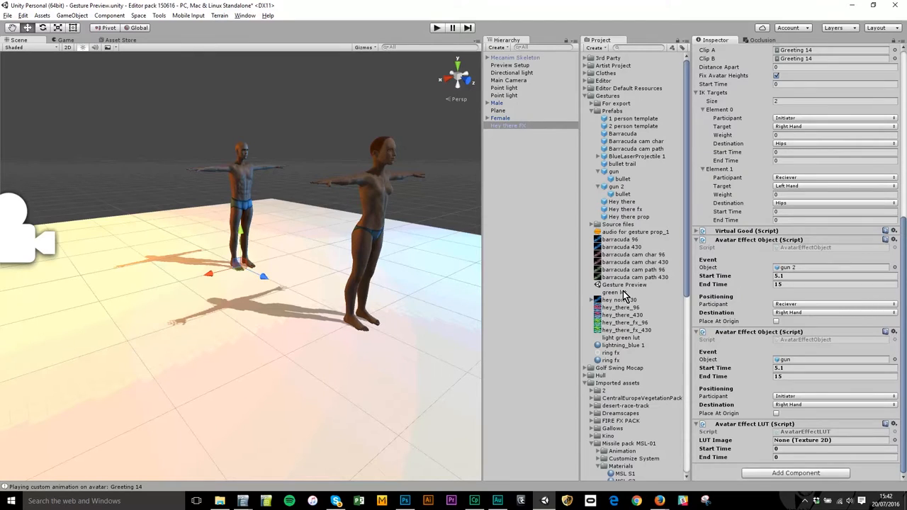
pyautogui.click(611, 292)
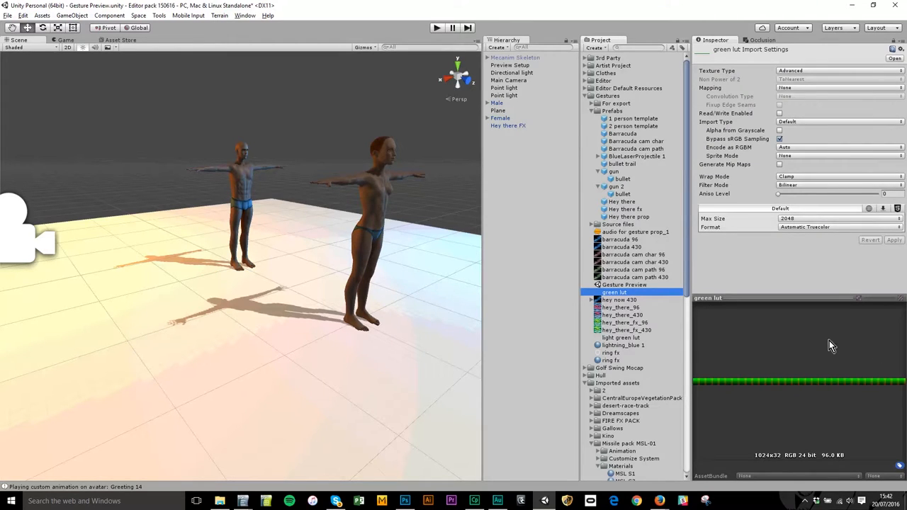
pyautogui.moveTo(774, 402)
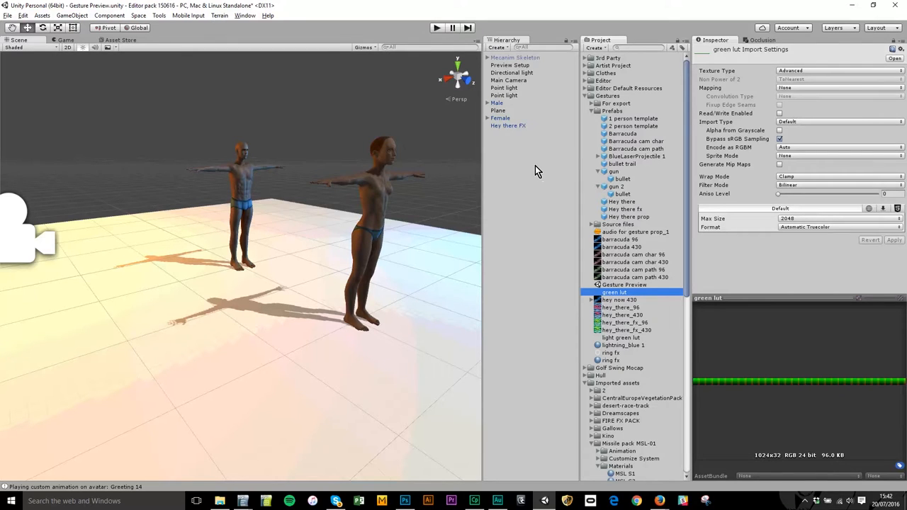
pyautogui.click(509, 125)
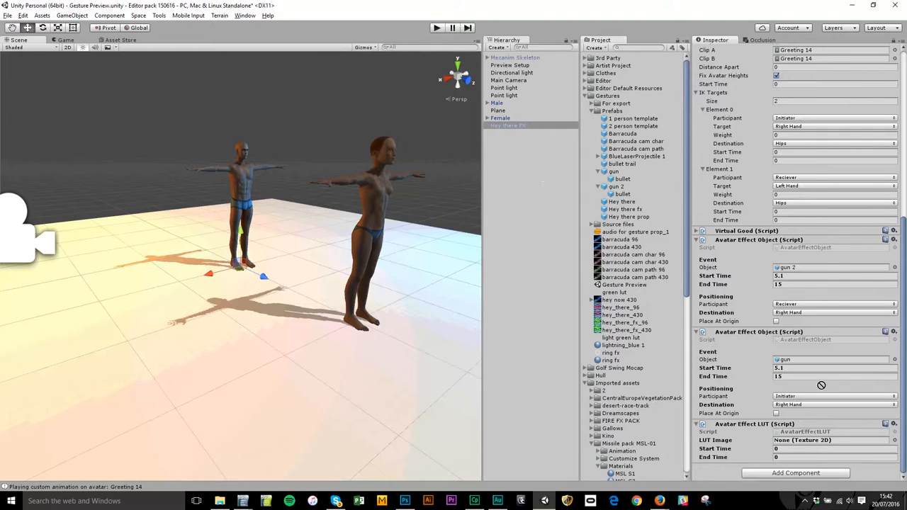
pyautogui.click(823, 440)
pyautogui.write('15')
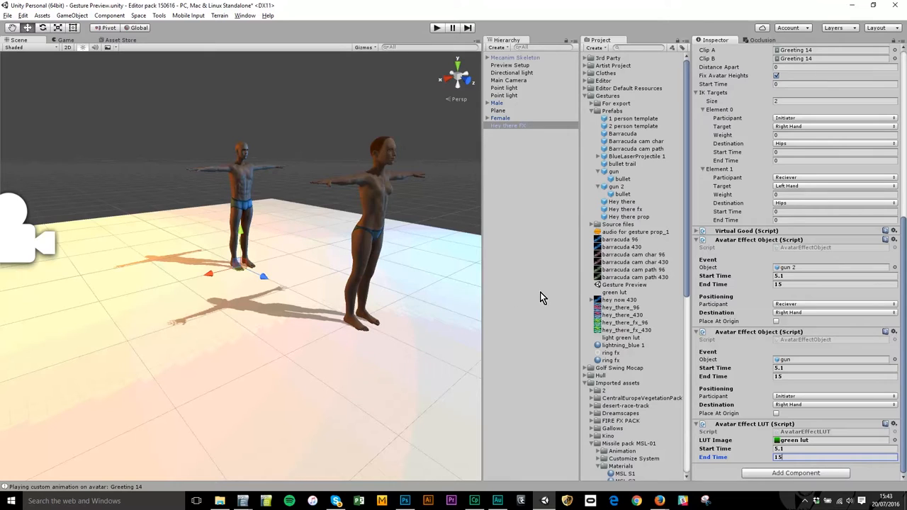
pyautogui.moveTo(797, 450)
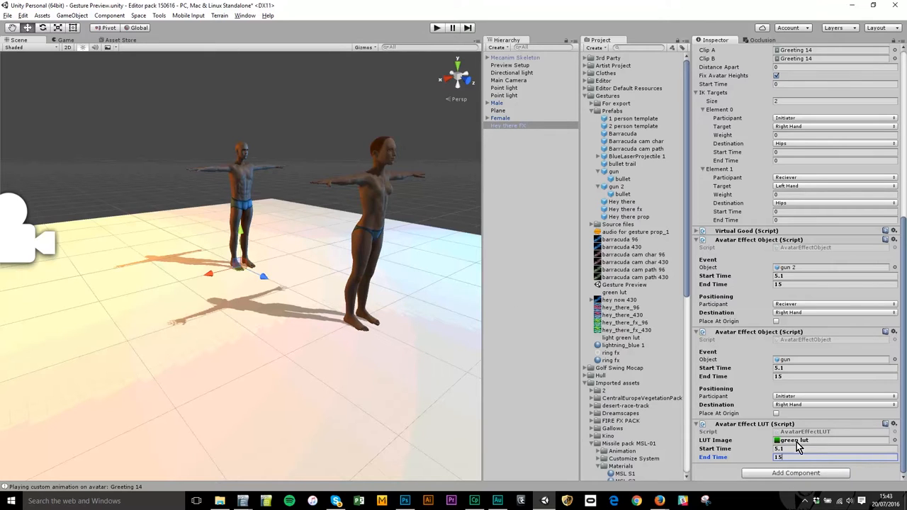
pyautogui.moveTo(519, 234)
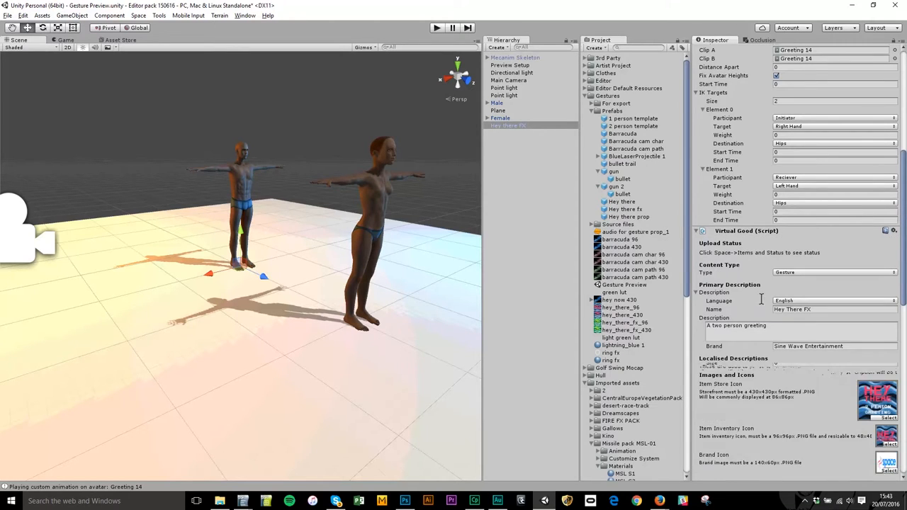
pyautogui.scroll(-3)
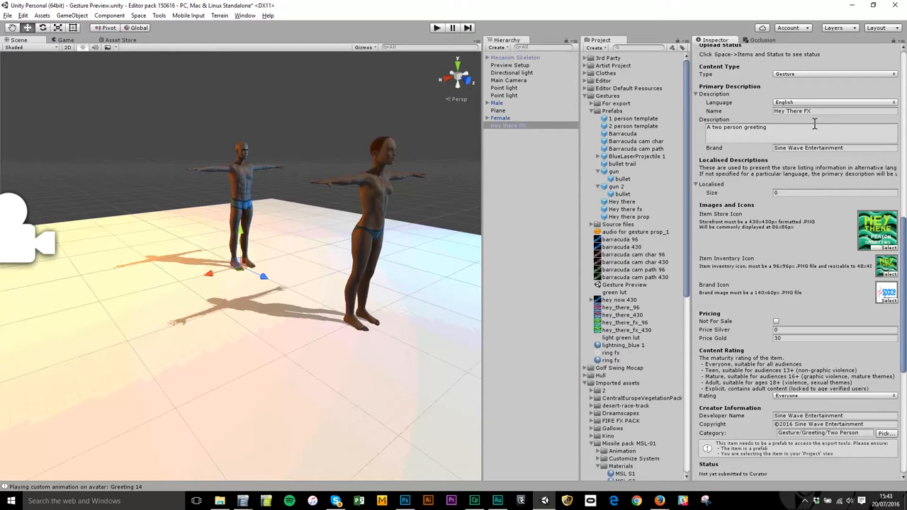
pyautogui.moveTo(764, 259)
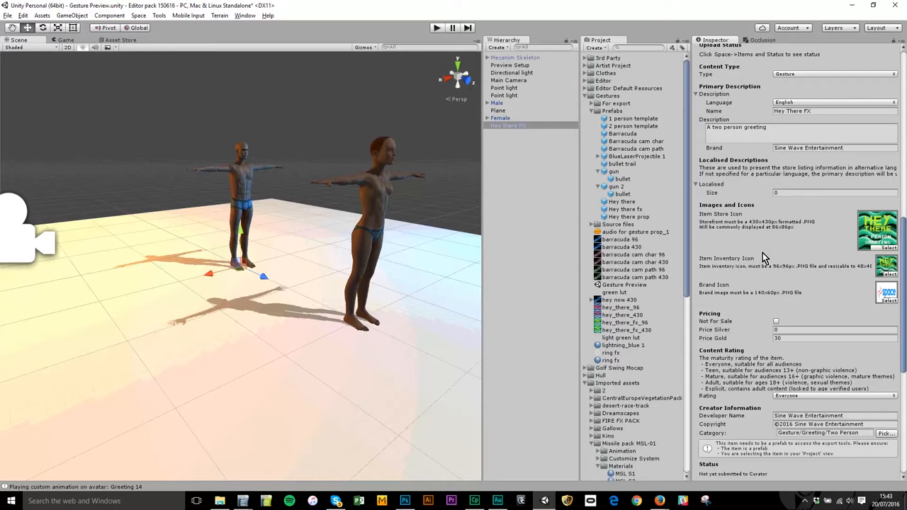
pyautogui.scroll(-3)
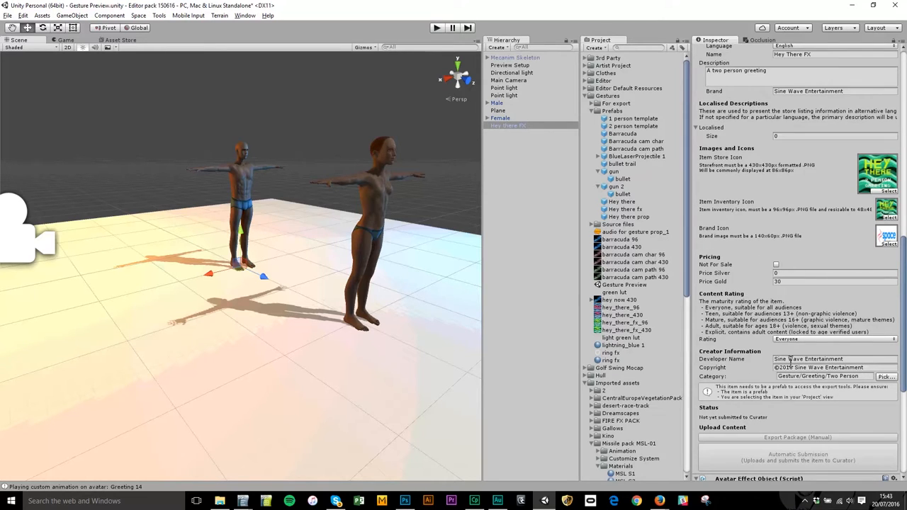
pyautogui.scroll(-3)
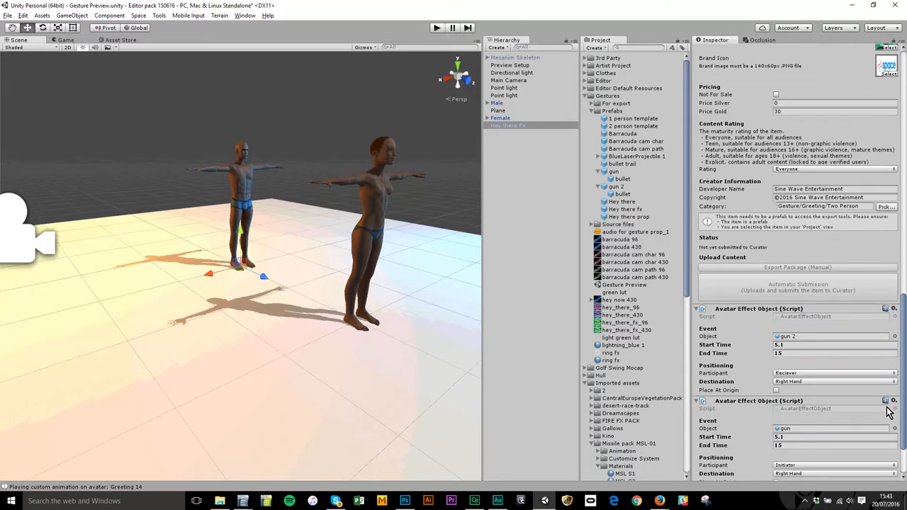
pyautogui.scroll(-3)
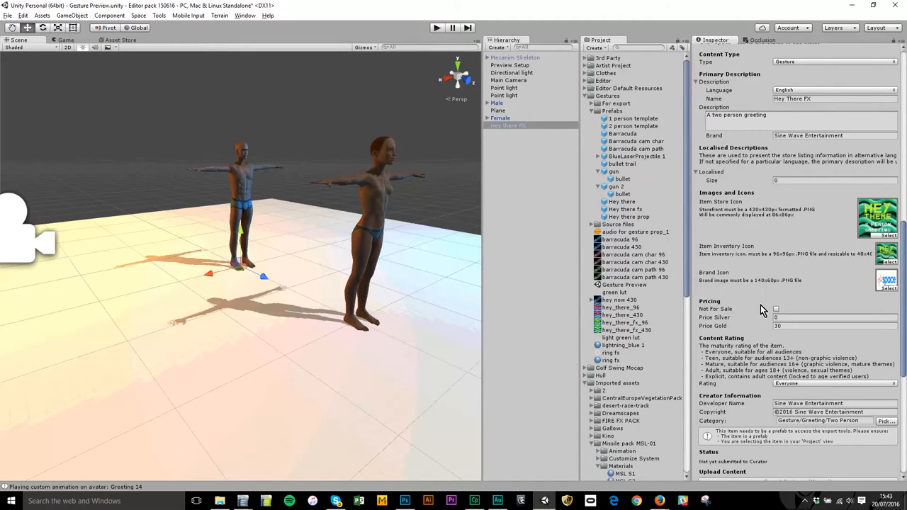
pyautogui.scroll(-3)
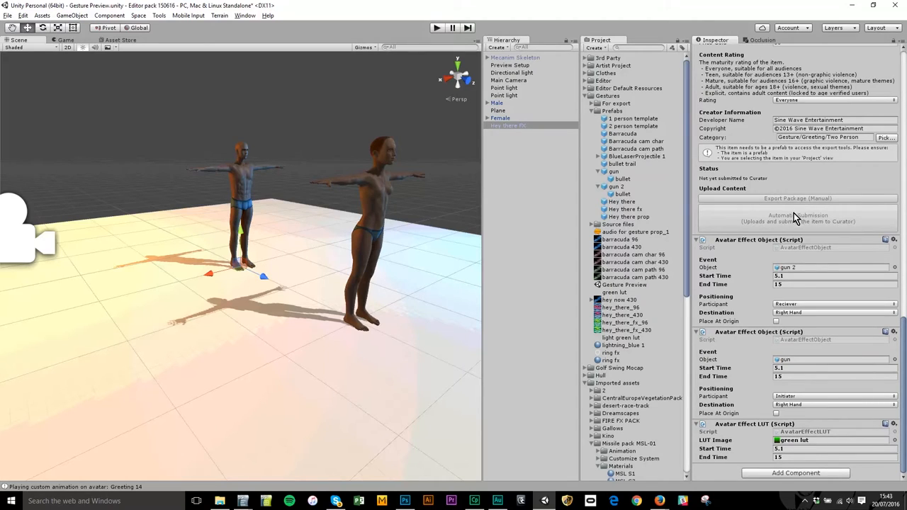
pyautogui.moveTo(836, 183)
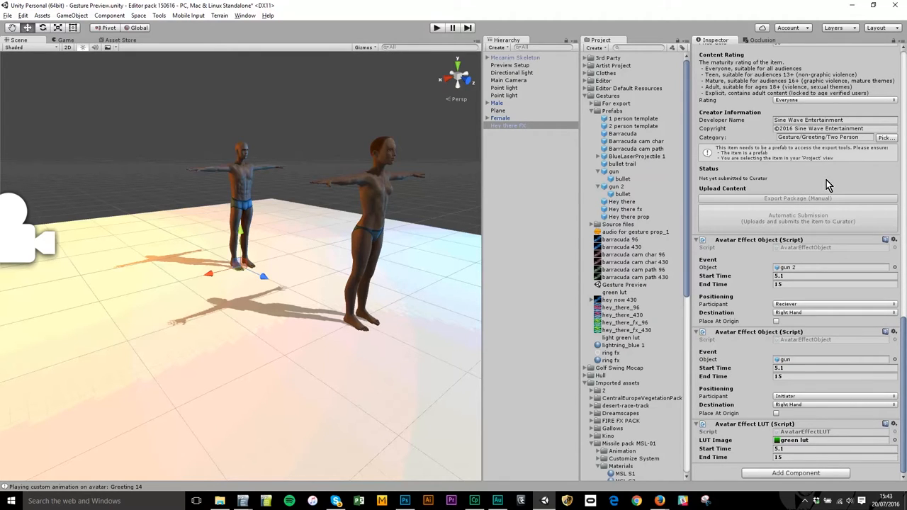
pyautogui.moveTo(803, 220)
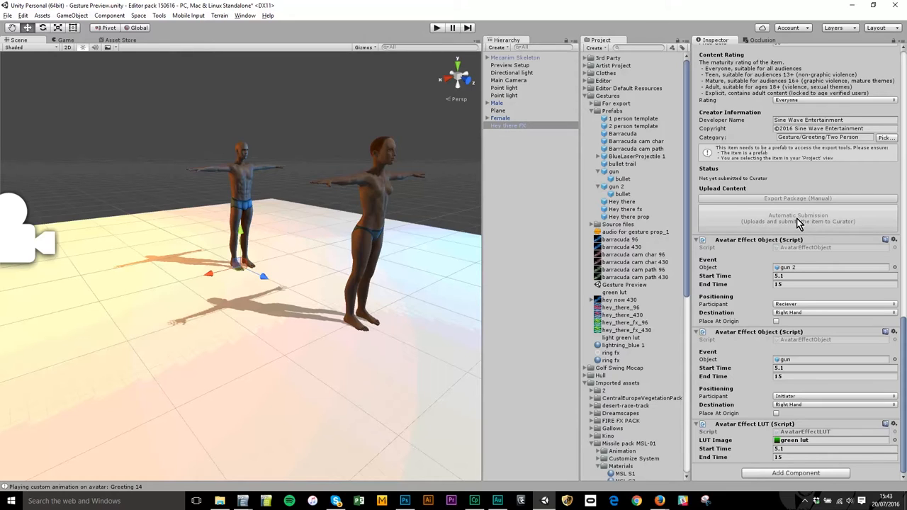
pyautogui.moveTo(587, 149)
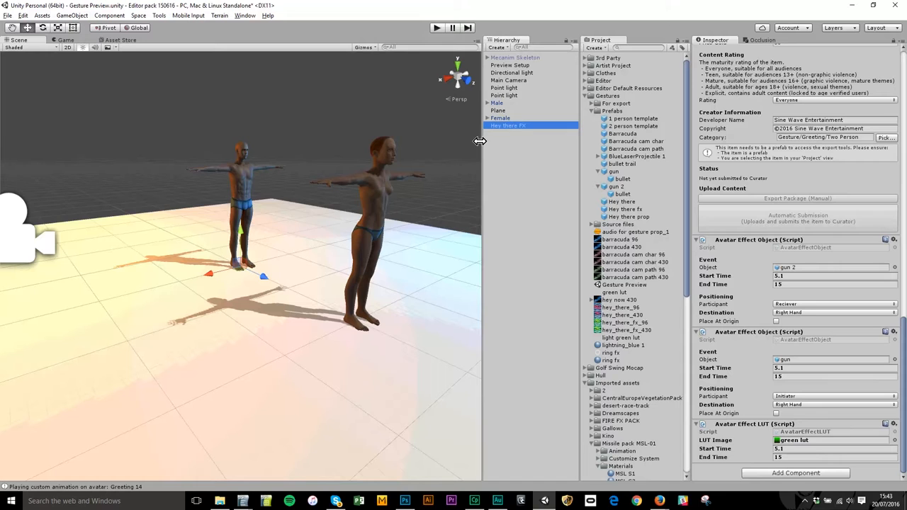
pyautogui.moveTo(366, 104)
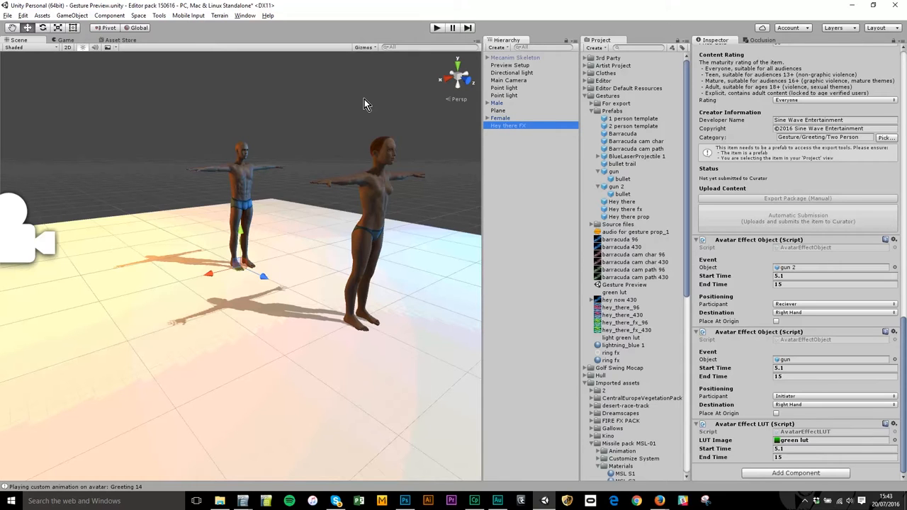
pyautogui.moveTo(903, 341)
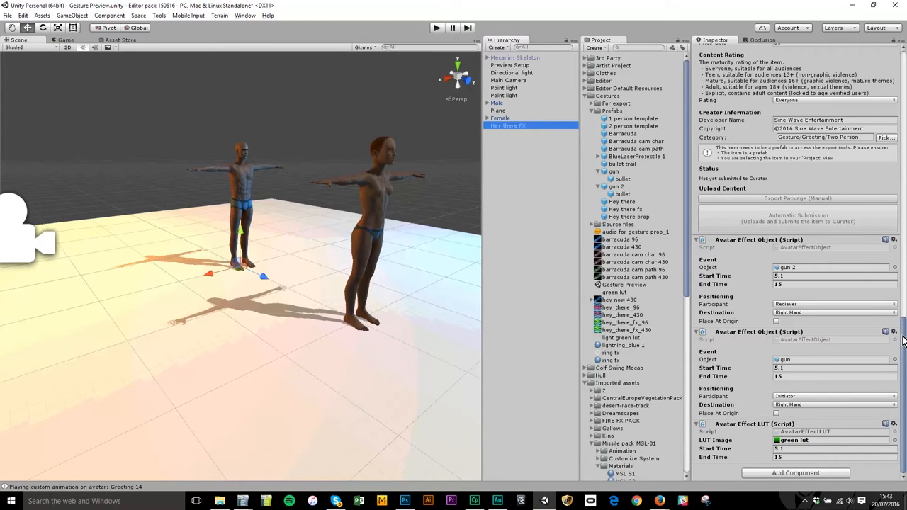
# Step: Submit the Hey there fx prefab via Automatic Submission, then play Hey There FX in Space
pyautogui.click(509, 125)
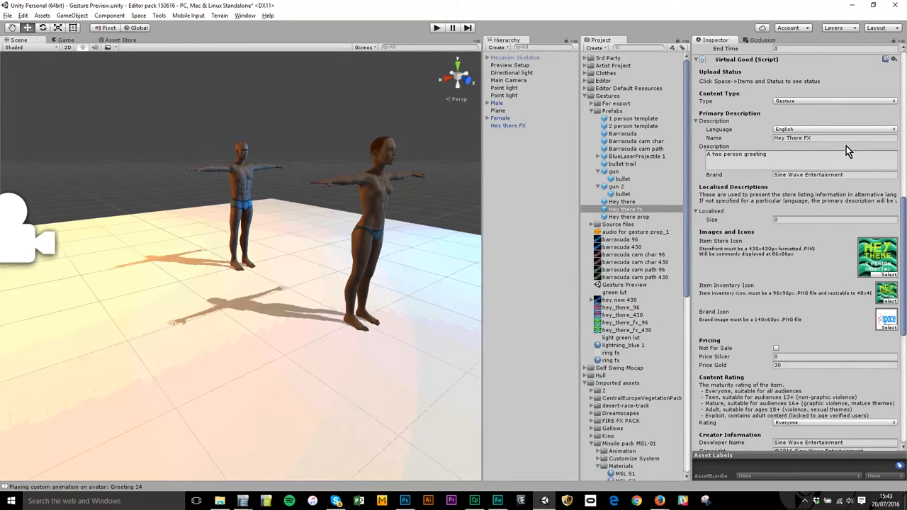
pyautogui.scroll(-3)
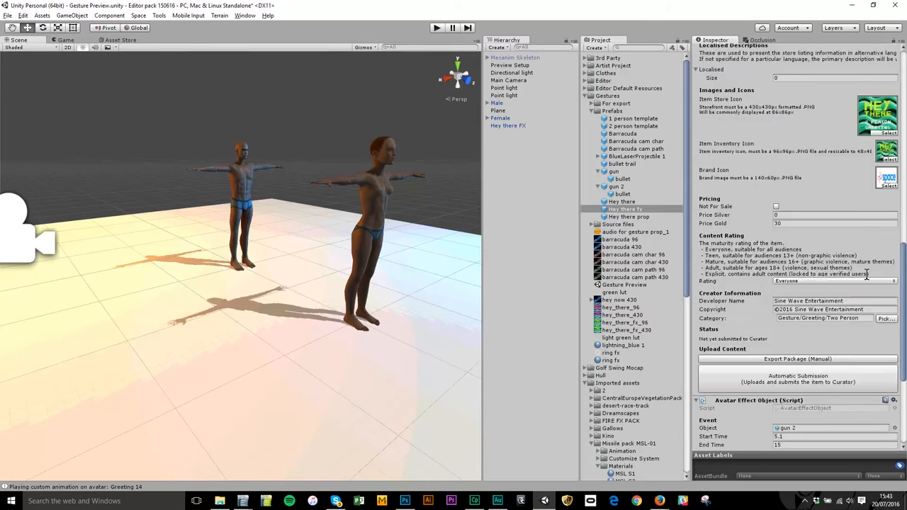
pyautogui.scroll(-3)
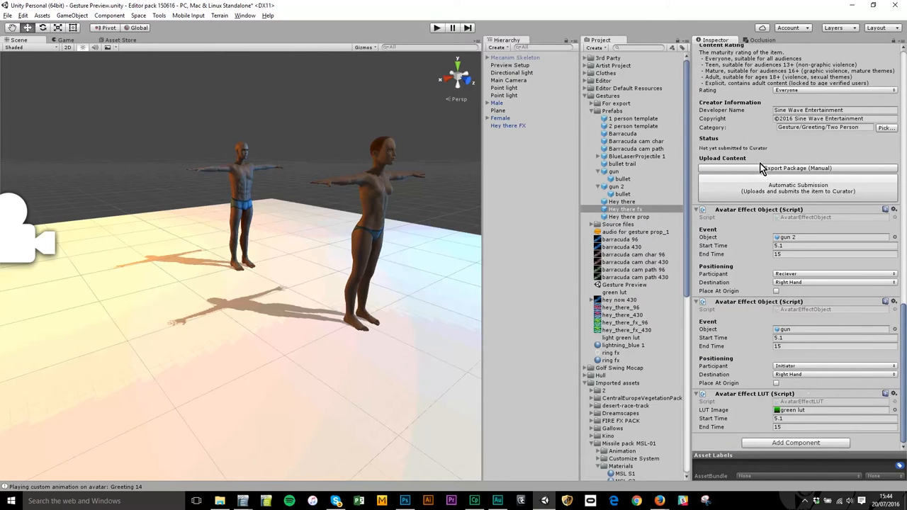
pyautogui.click(10, 267)
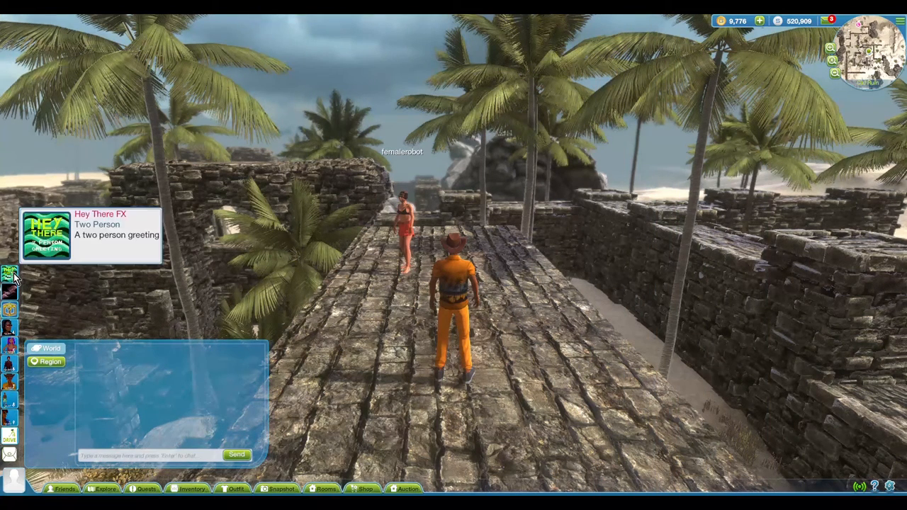
pyautogui.click(11, 270)
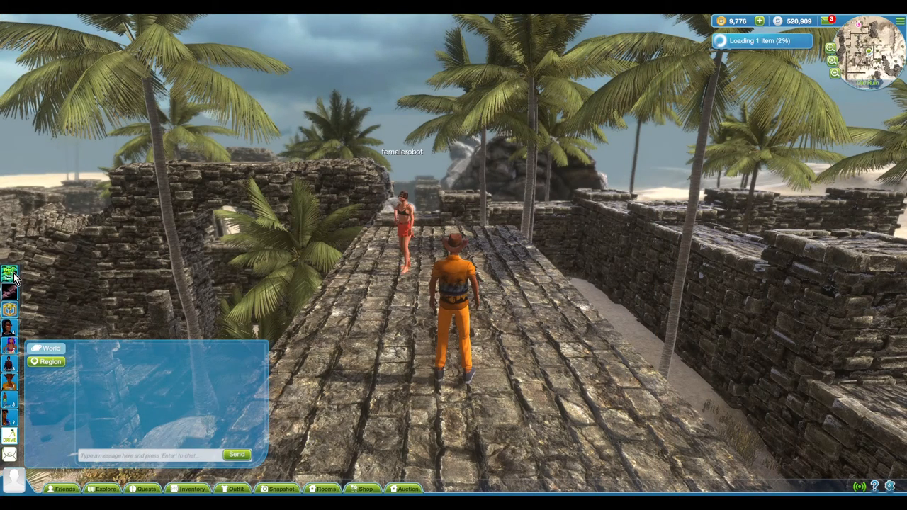